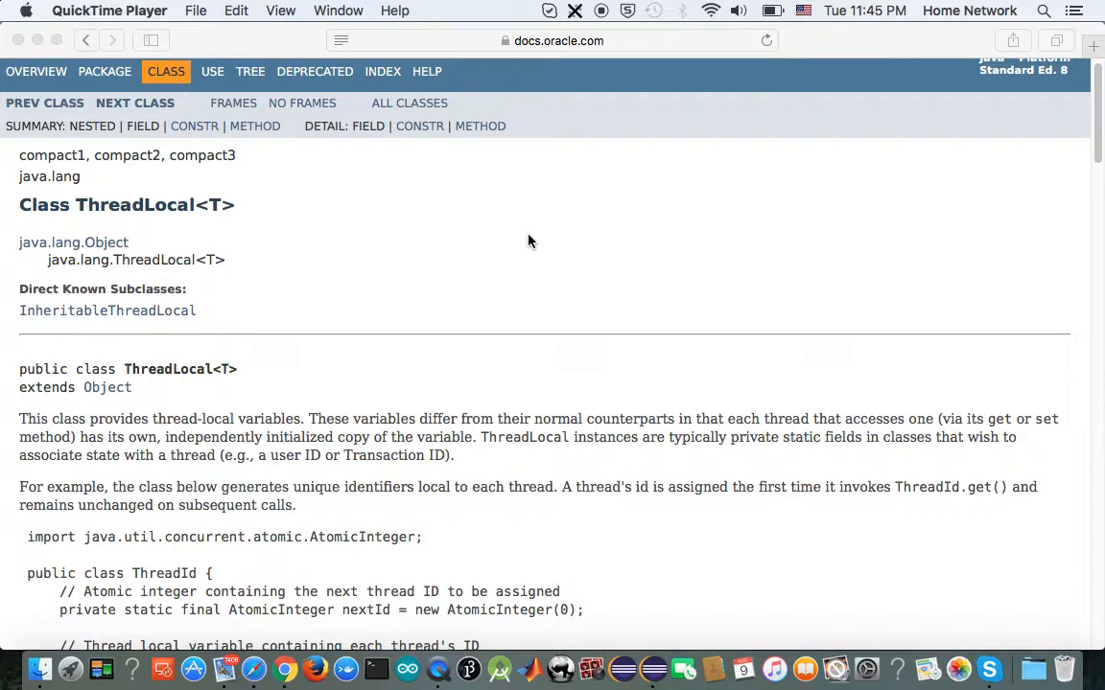
mouse_move(269, 402)
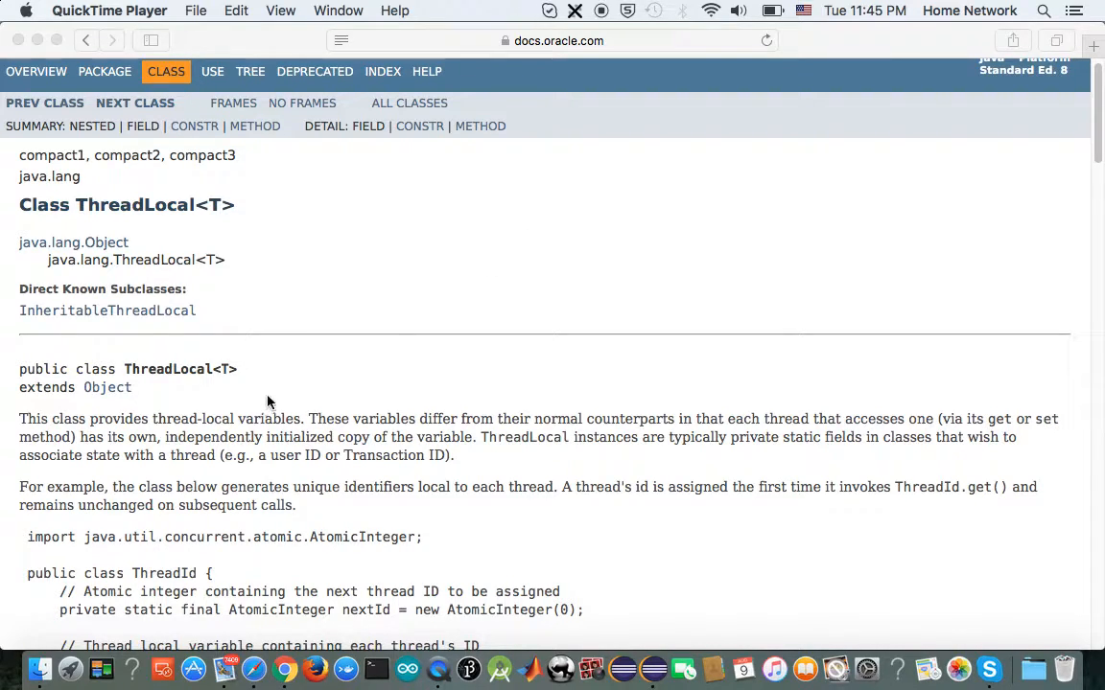
mouse_move(305, 371)
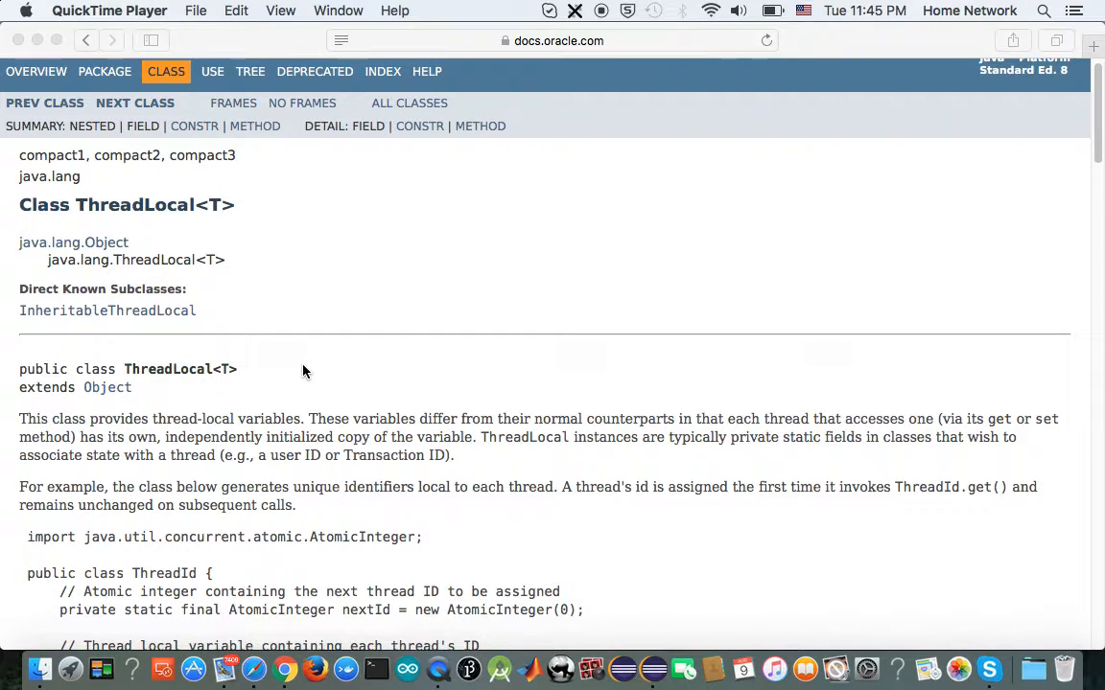
mouse_move(427, 375)
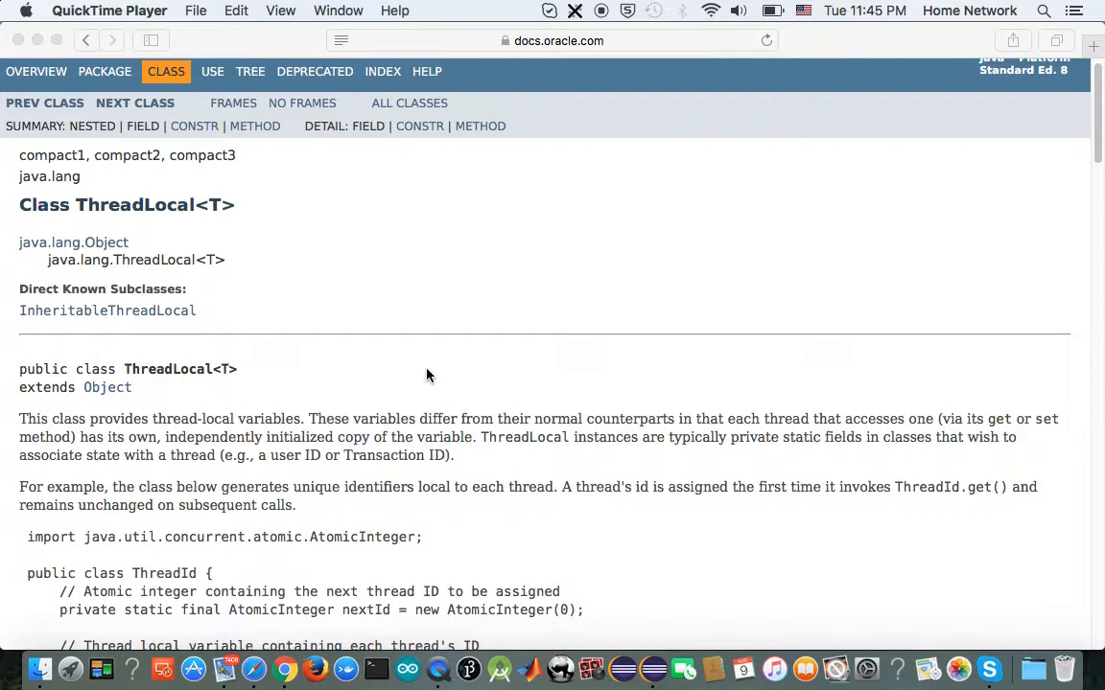
mouse_move(546, 372)
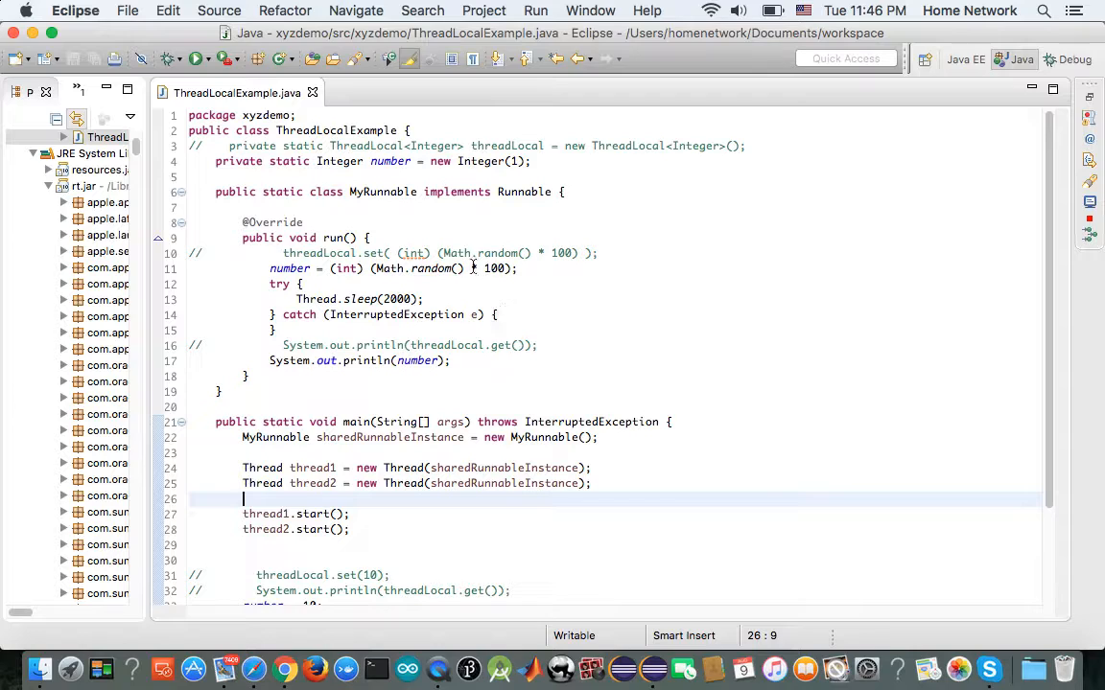
- Run ThreadLocalExample, clear the console output, and run it again
click(390, 161)
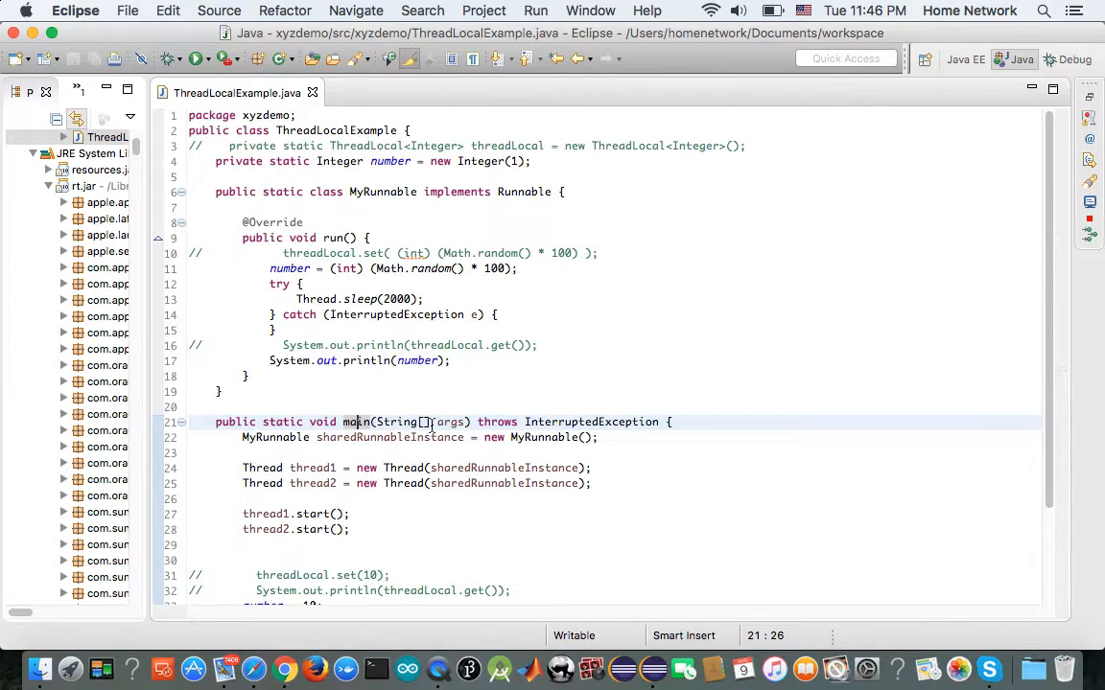
mouse_move(398, 422)
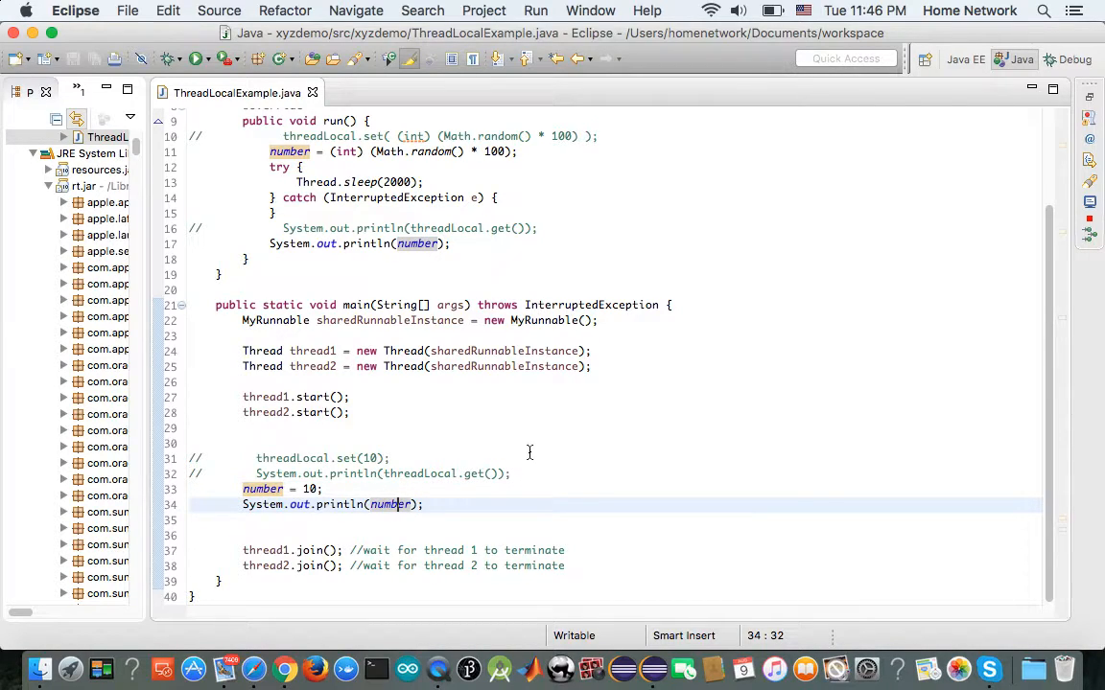
click(321, 366)
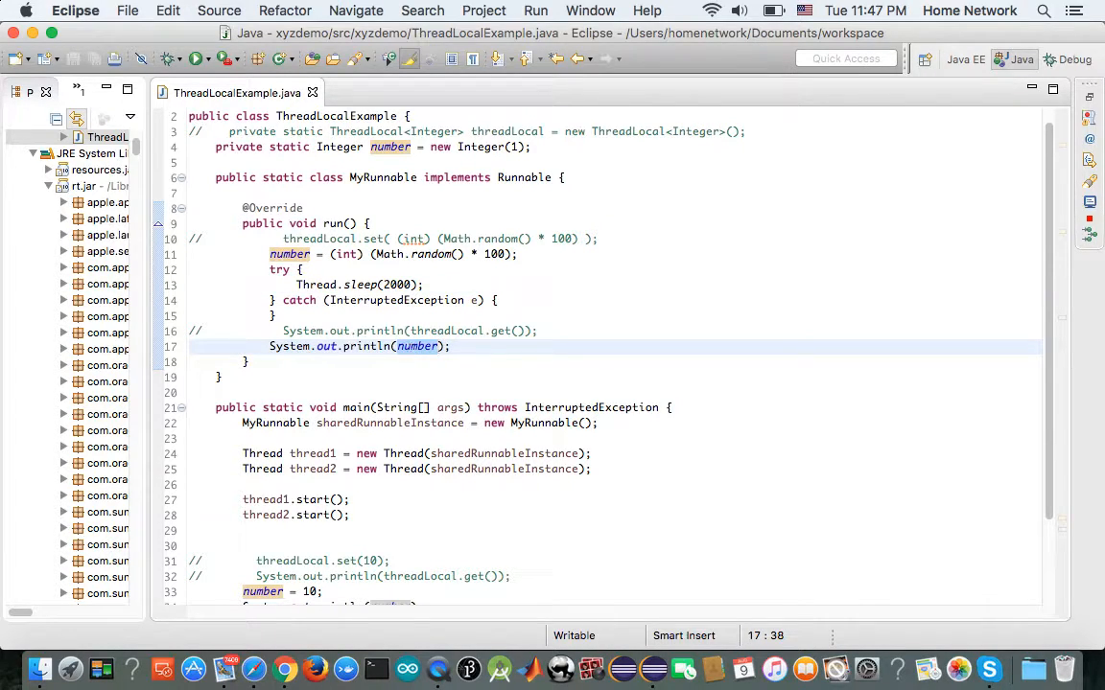
click(195, 59)
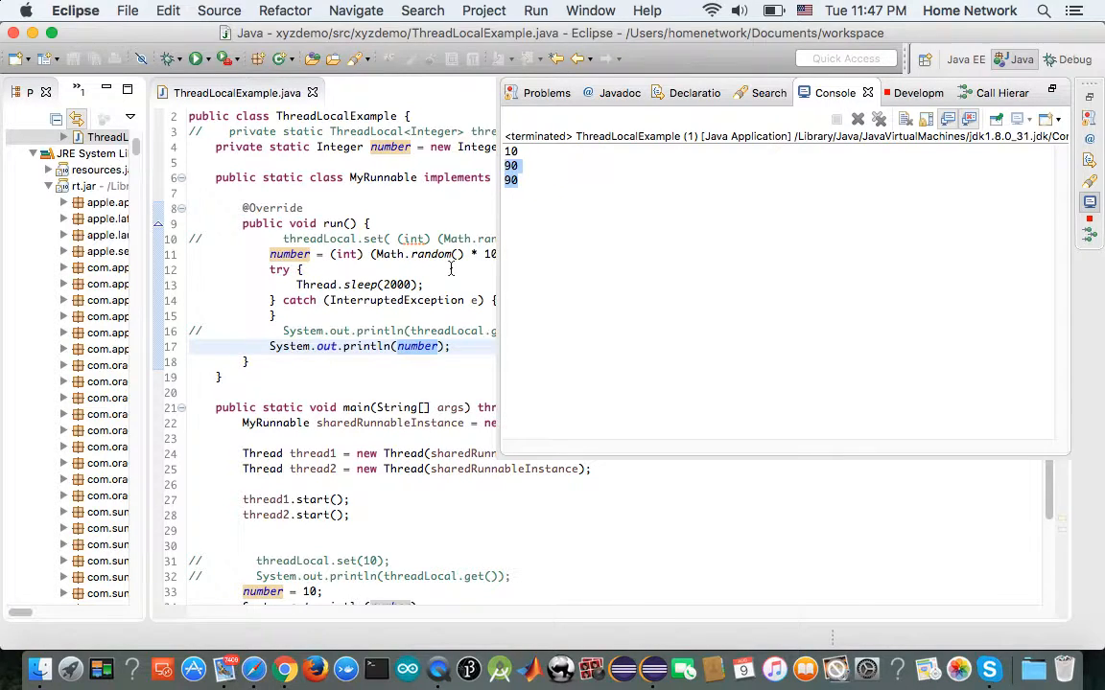
click(902, 118)
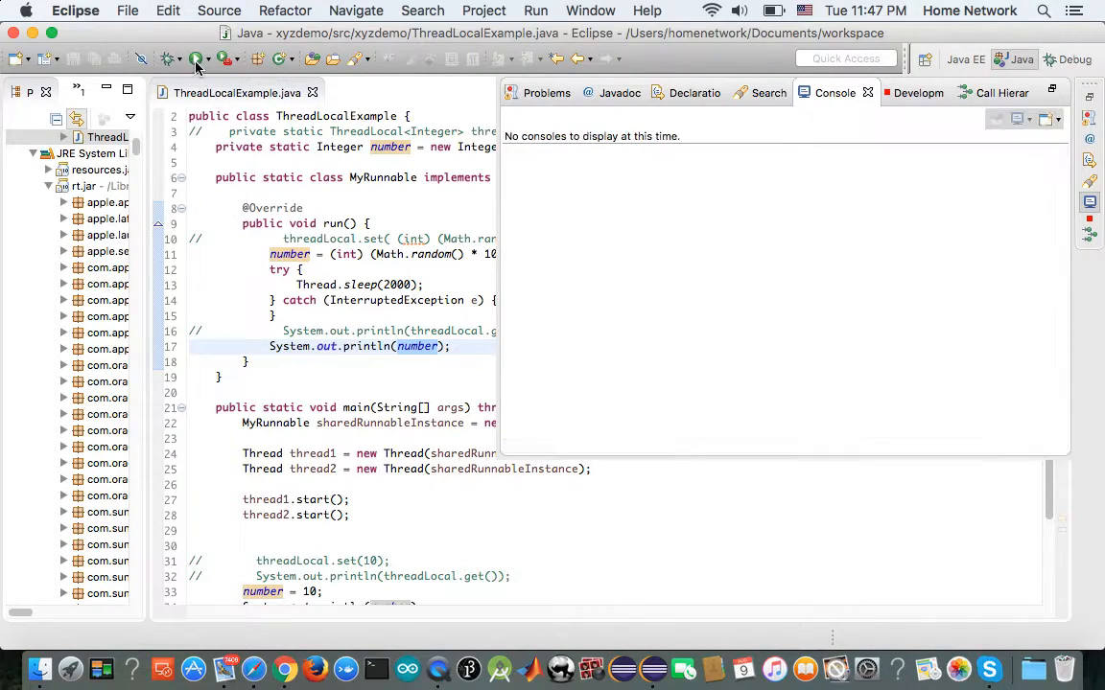
click(197, 58)
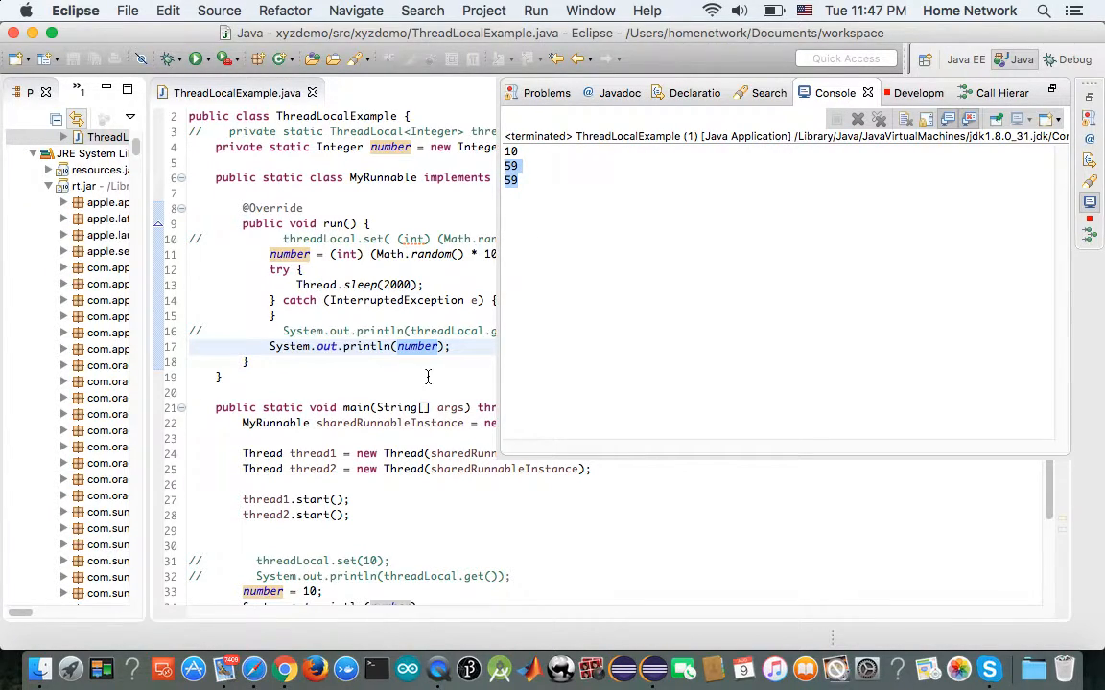
mouse_move(433, 393)
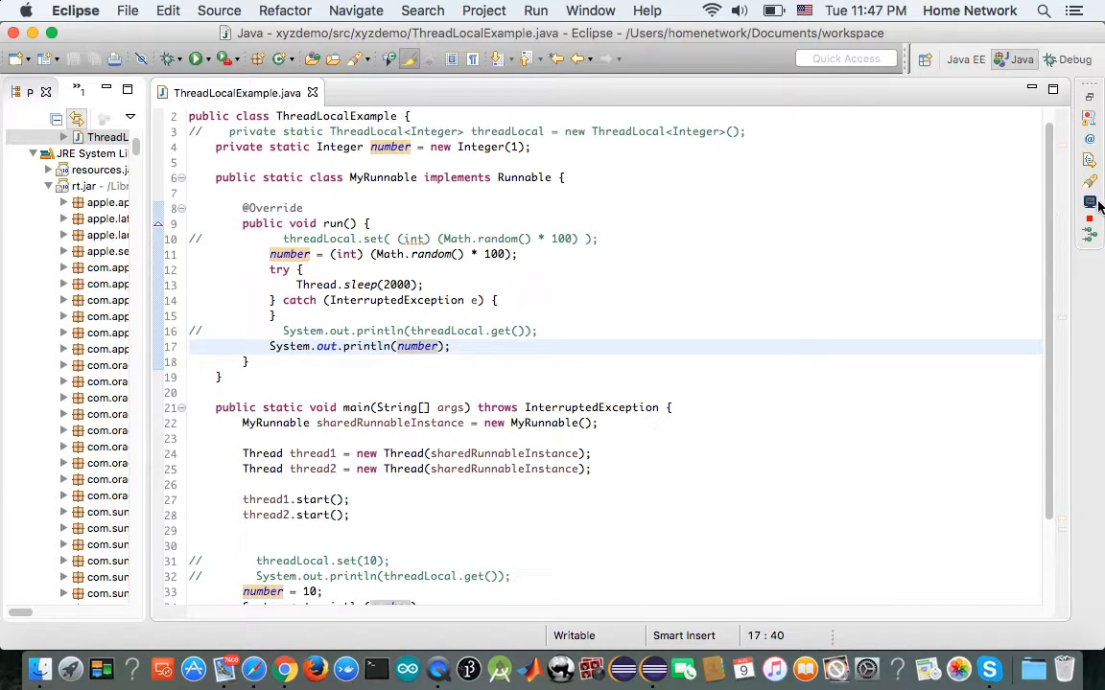
- Highlight the shared number field and jump to println's declaration in PrintStream
click(199, 59)
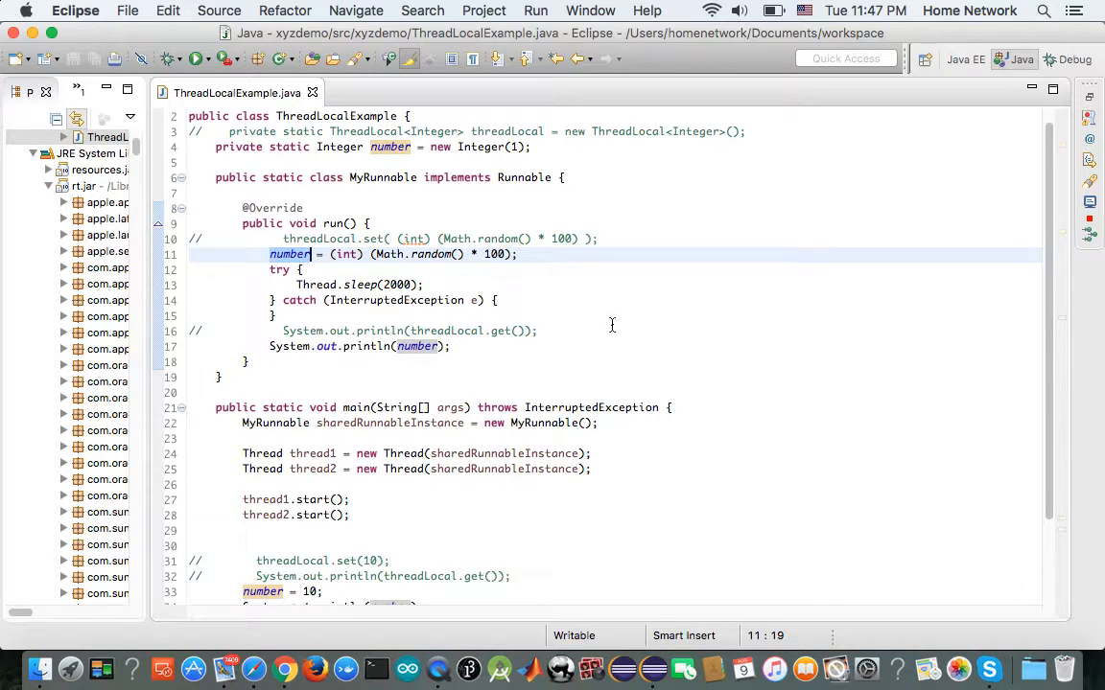
mouse_move(353, 504)
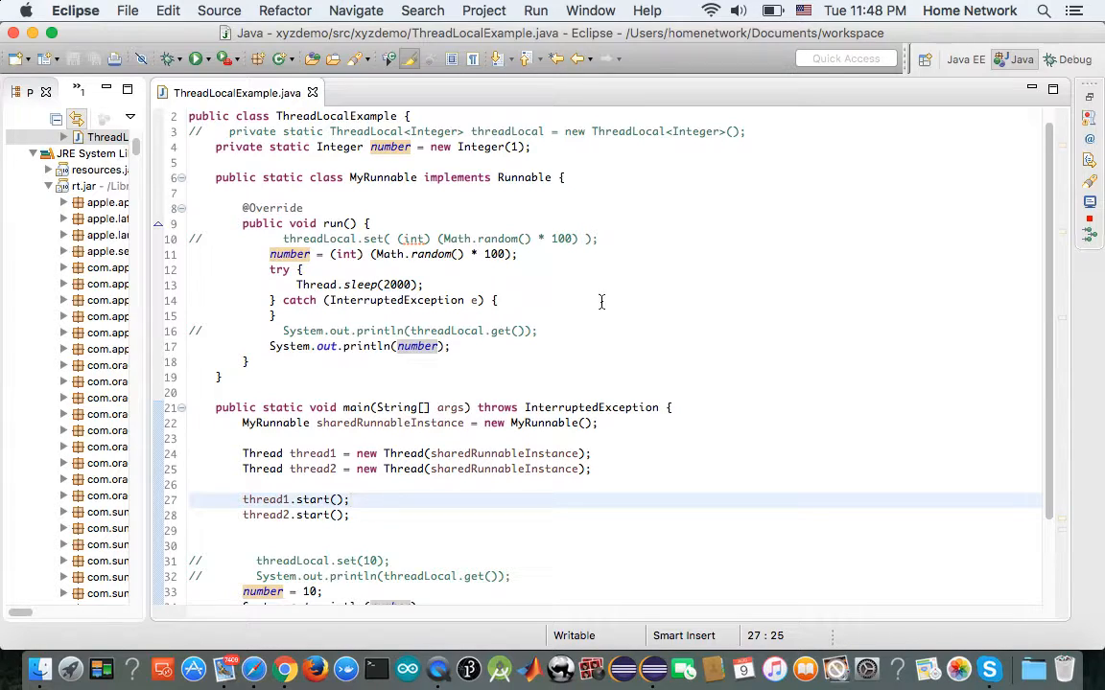
scroll(down, 3)
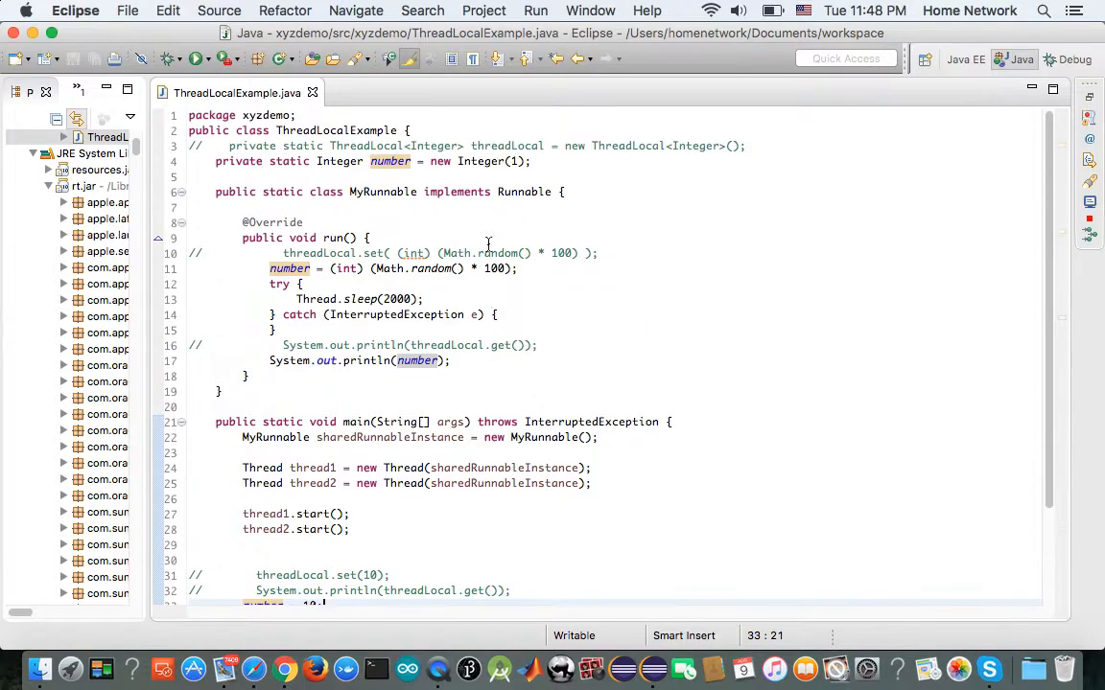
mouse_move(382, 283)
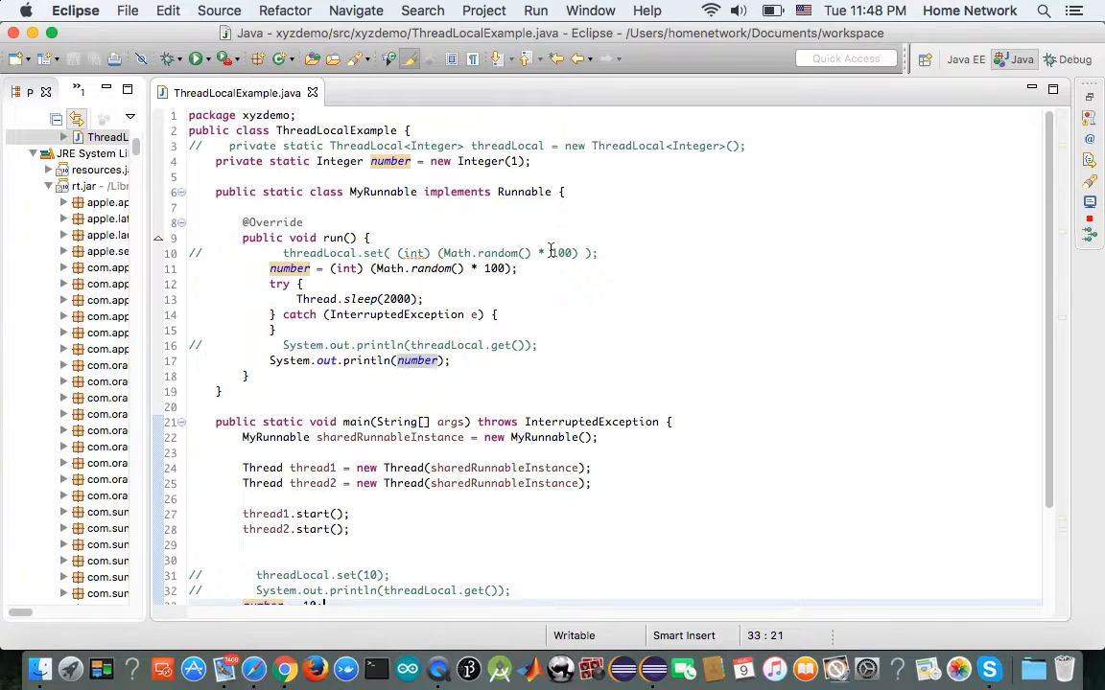
scroll(down, 3)
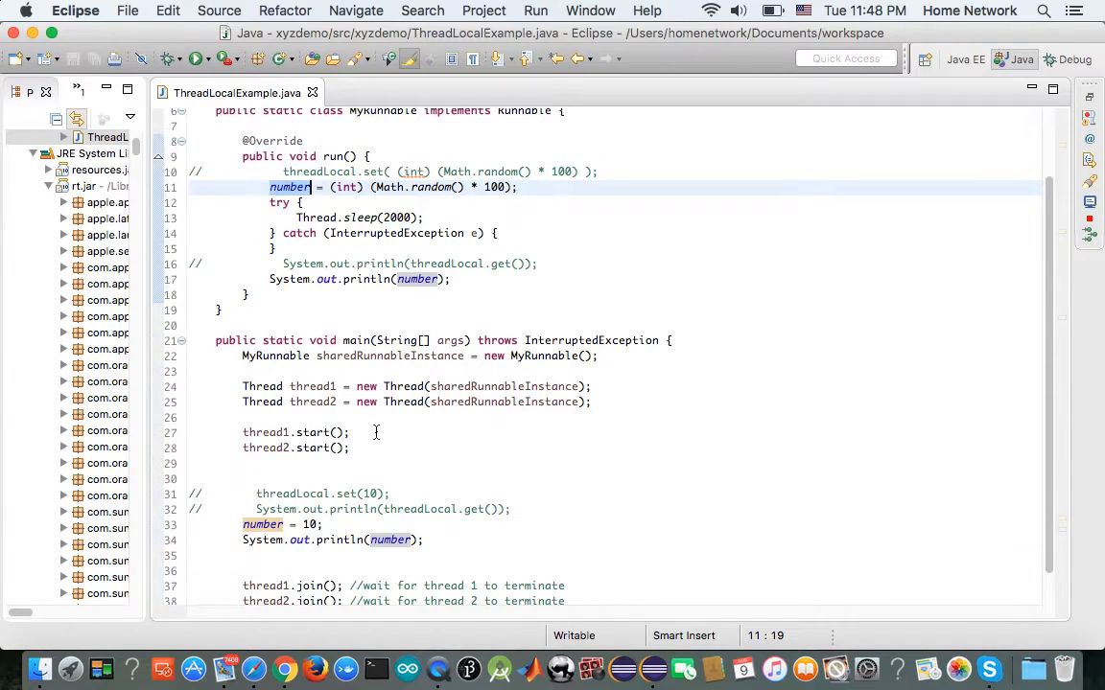
click(391, 539)
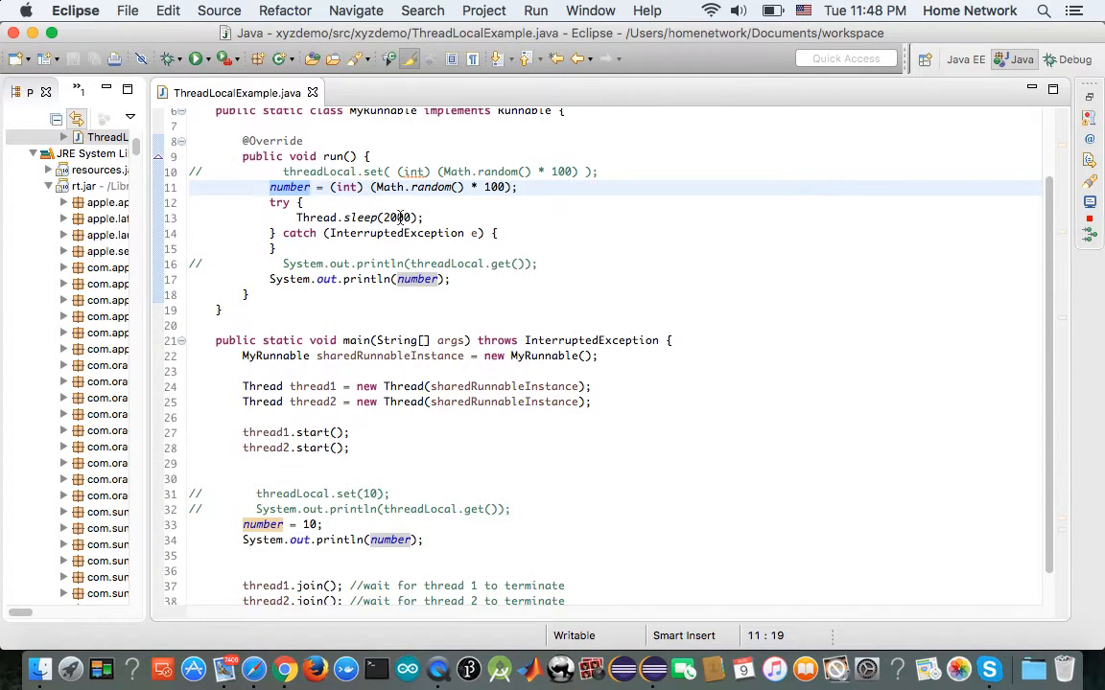
click(396, 218)
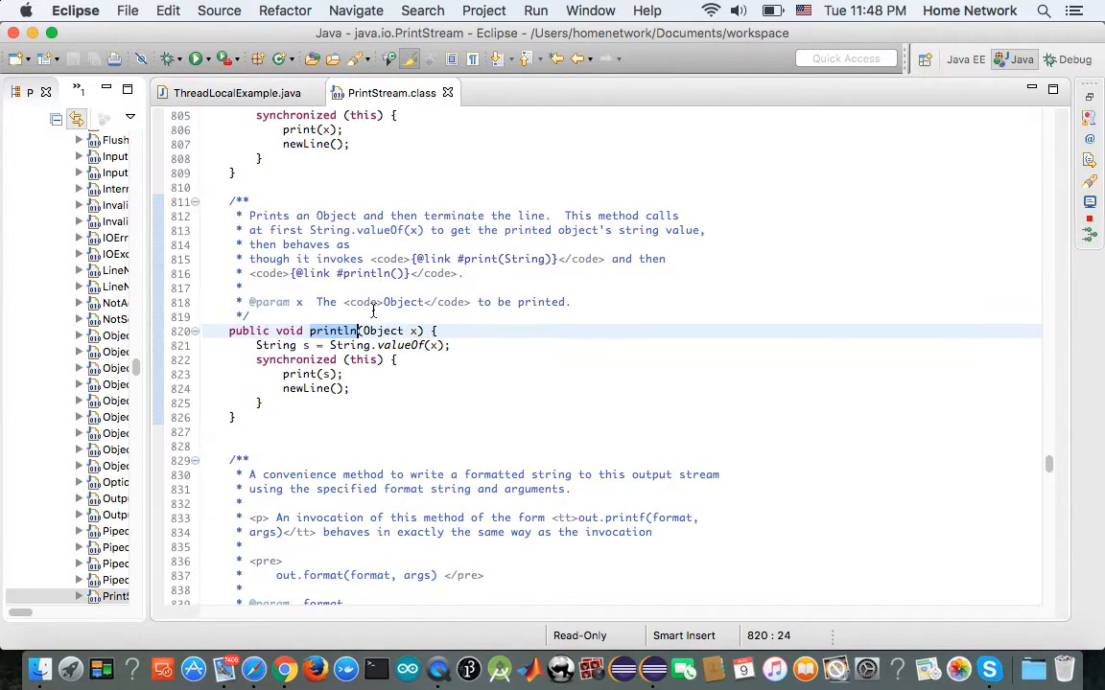
- Select println's synchronized print-and-newline block, then close the PrintStream source
click(362, 360)
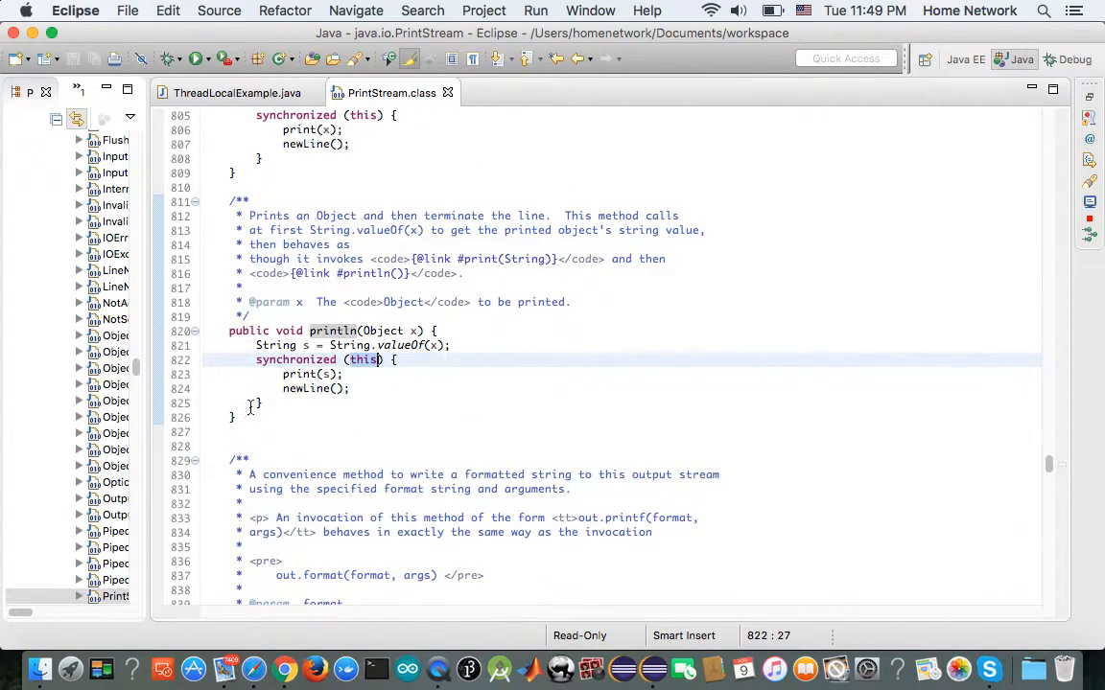
click(257, 359)
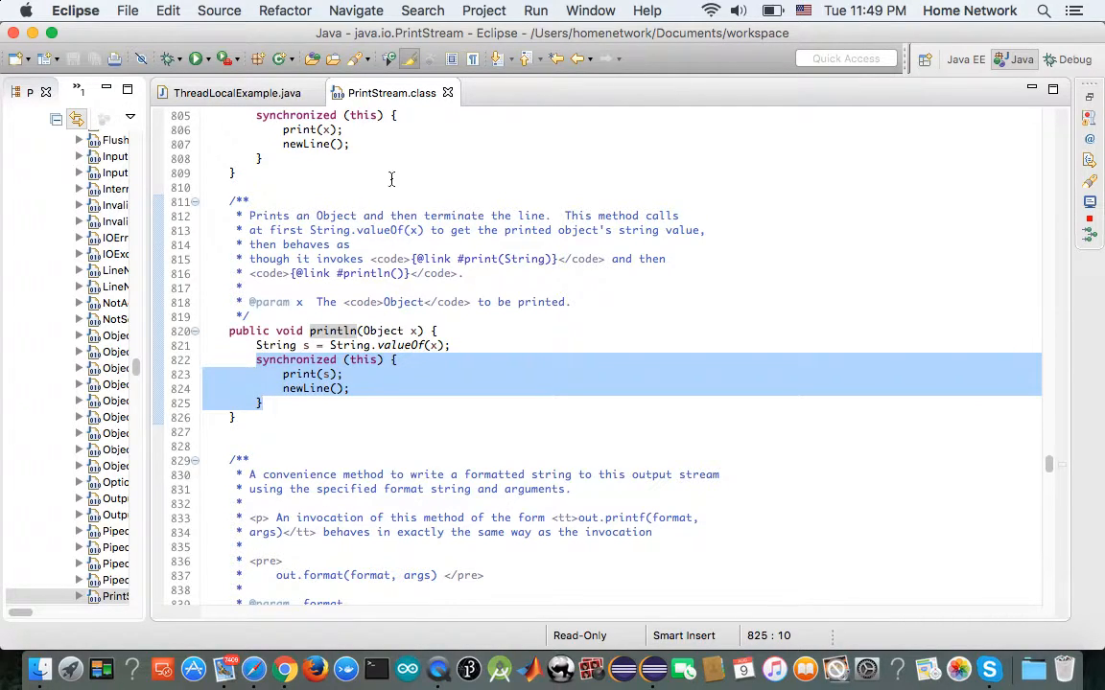
click(230, 93)
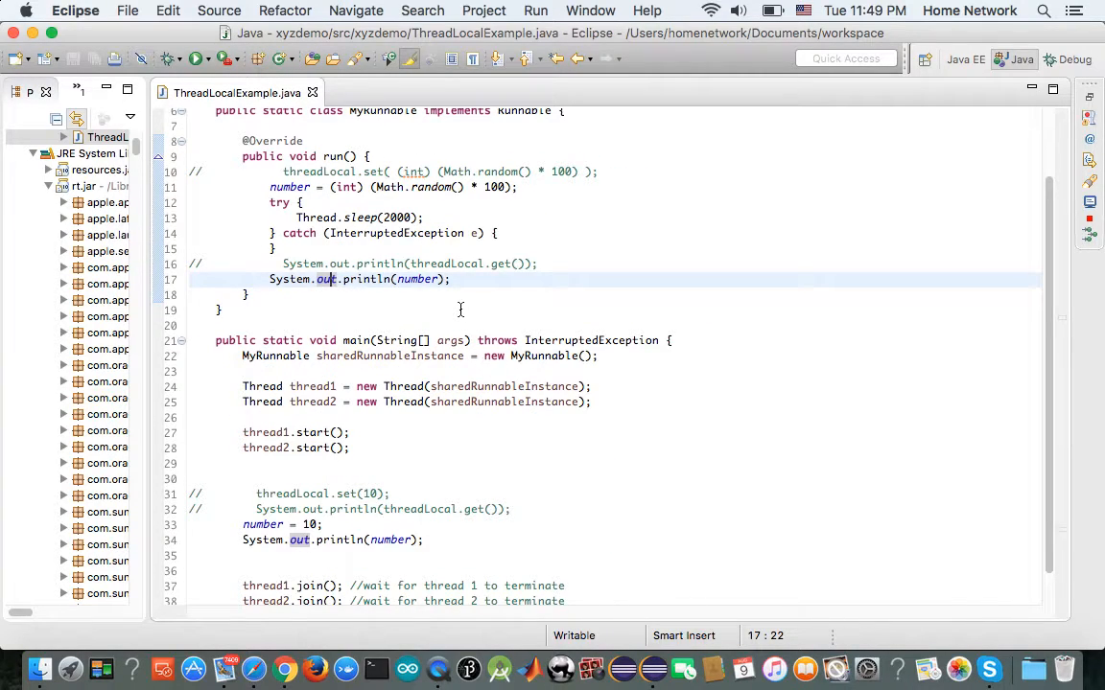
click(367, 279)
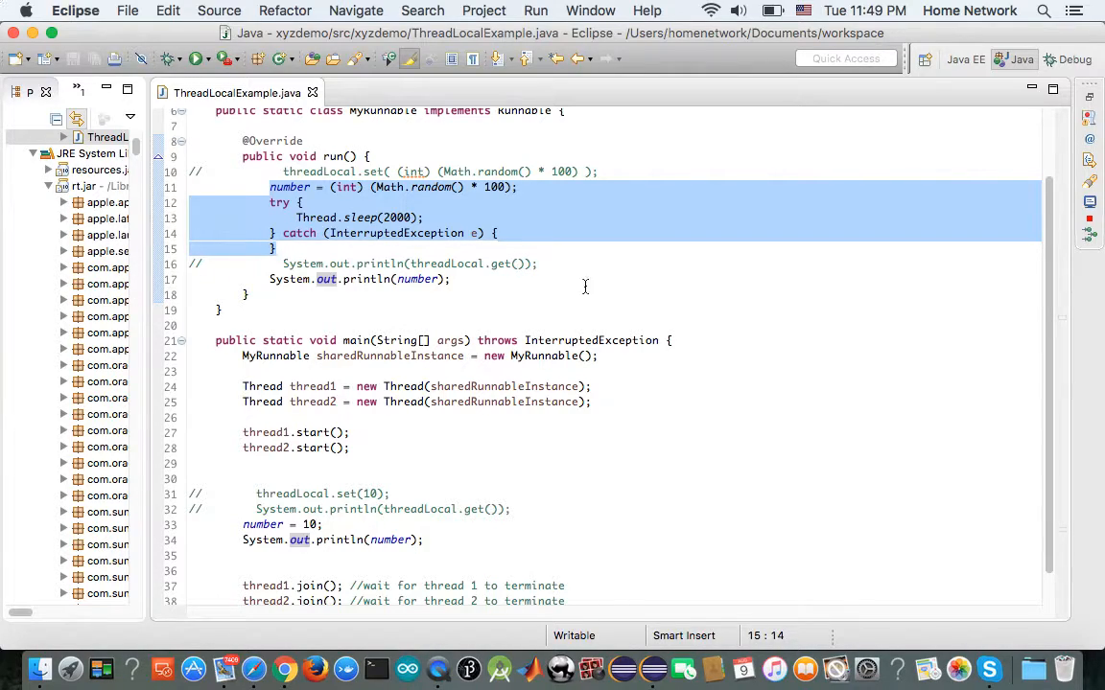
click(422, 279)
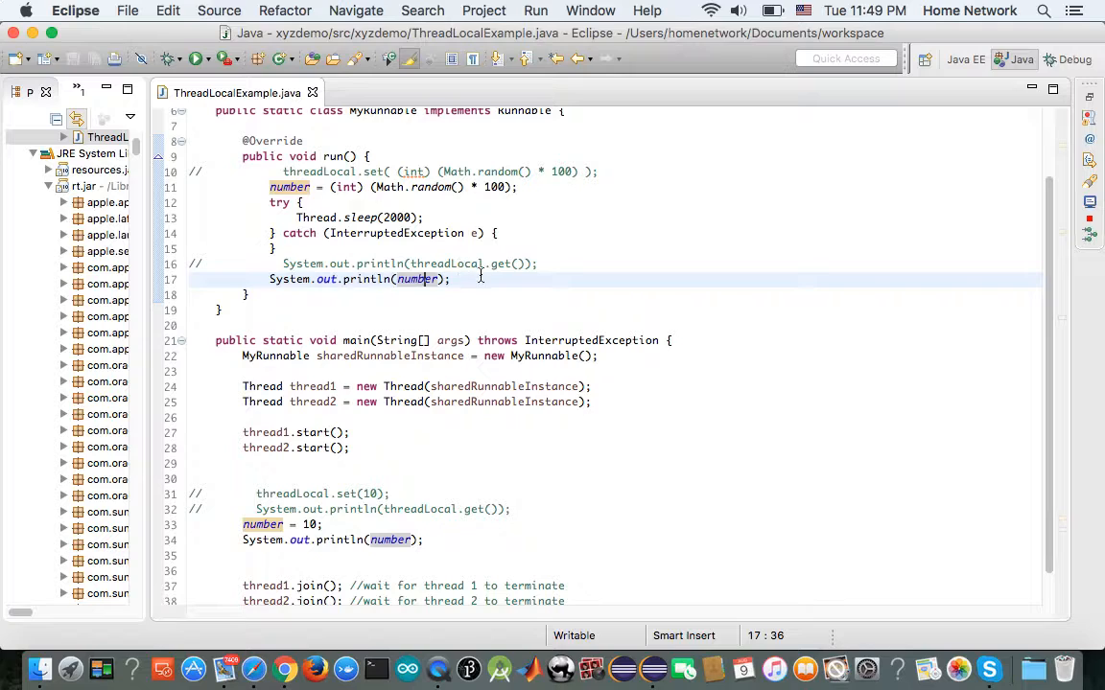
click(195, 59)
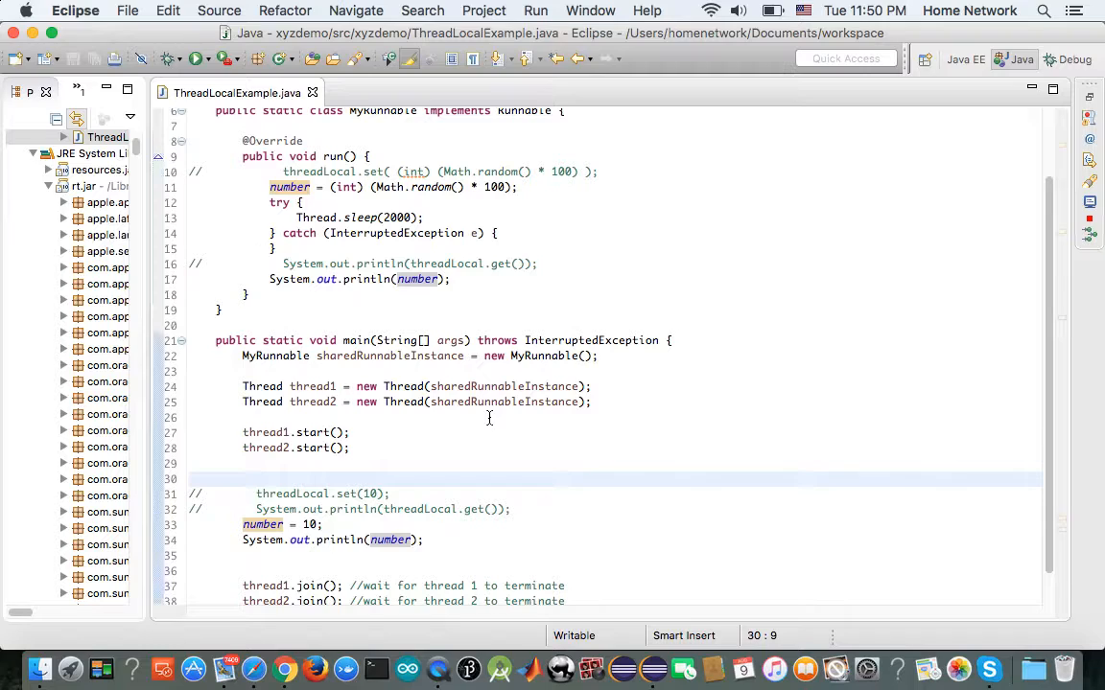
- Add Thread.sleep(1000) after both threads start, then highlight System.out and number uses
text(Thread.sleep(1000);)
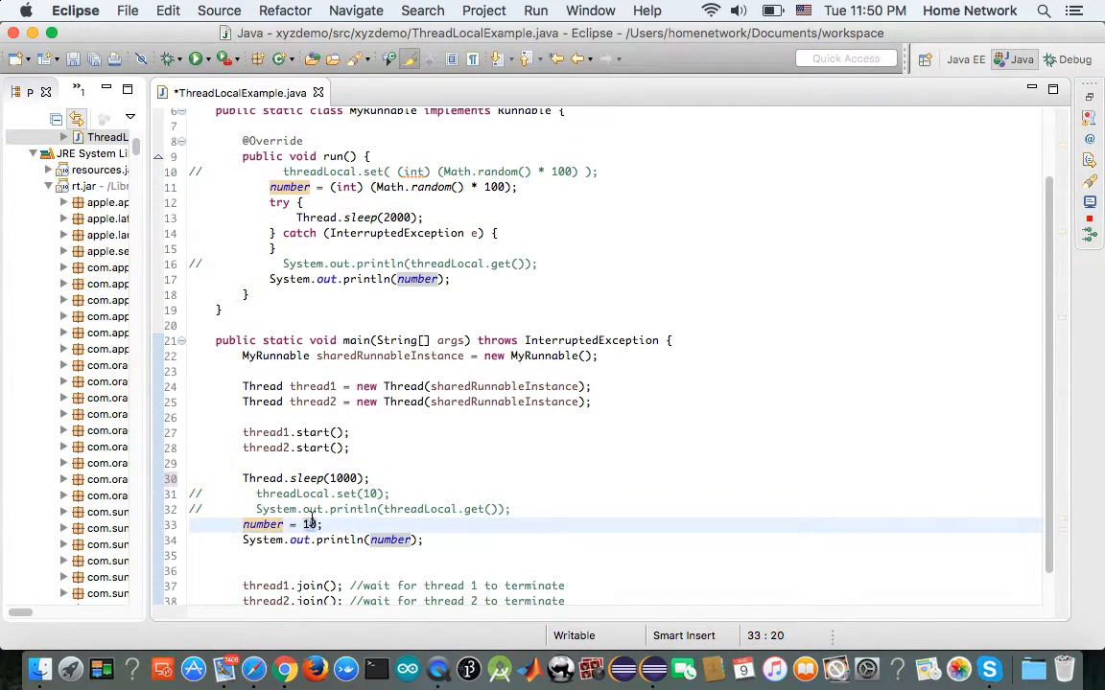
click(302, 540)
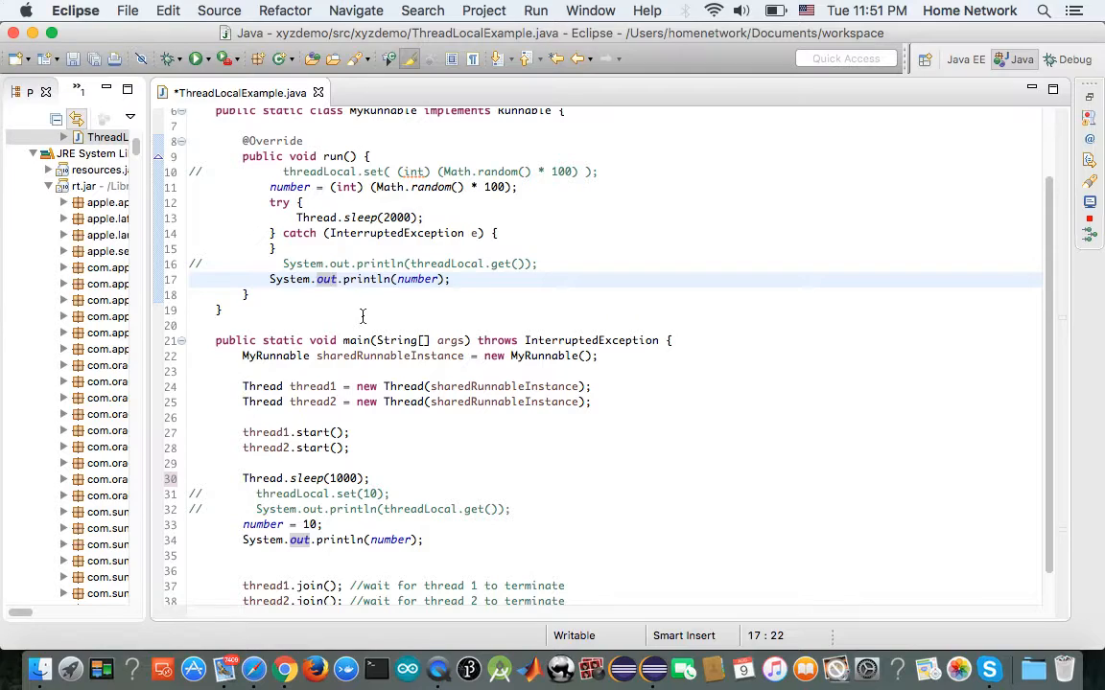
click(329, 279)
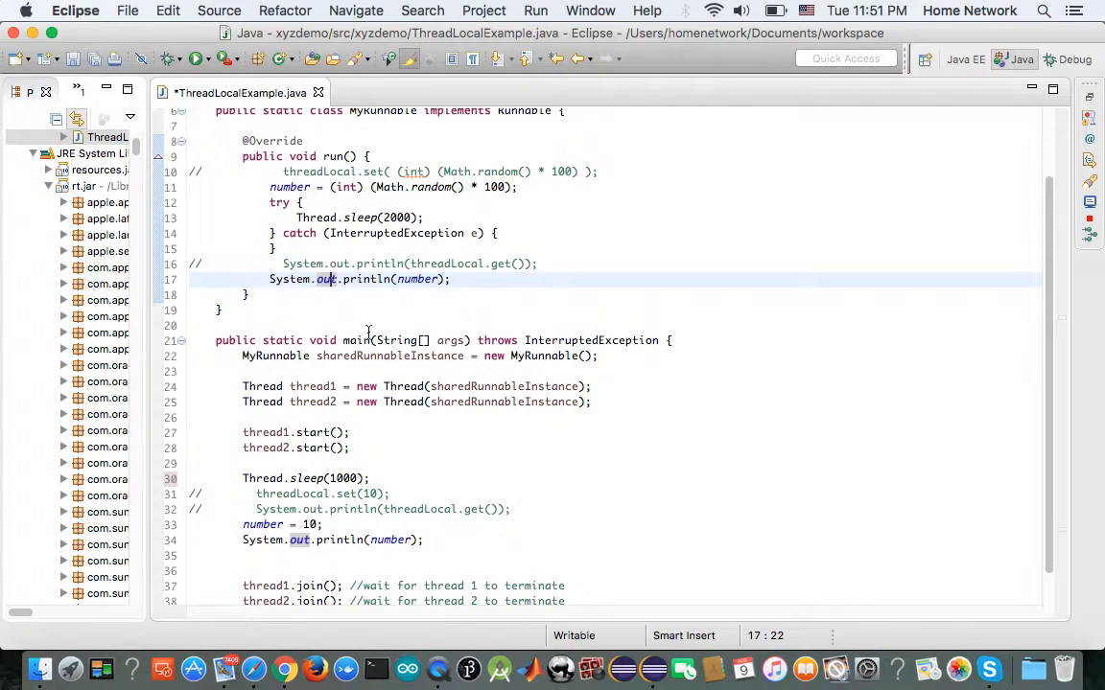
mouse_move(362, 340)
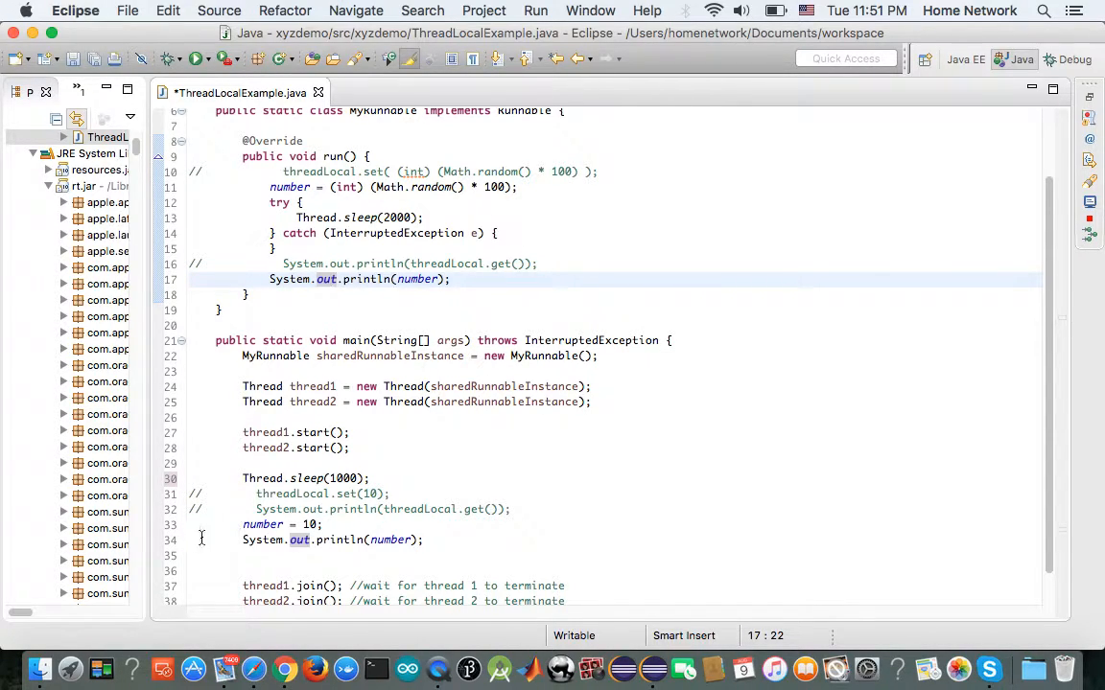
mouse_move(263, 525)
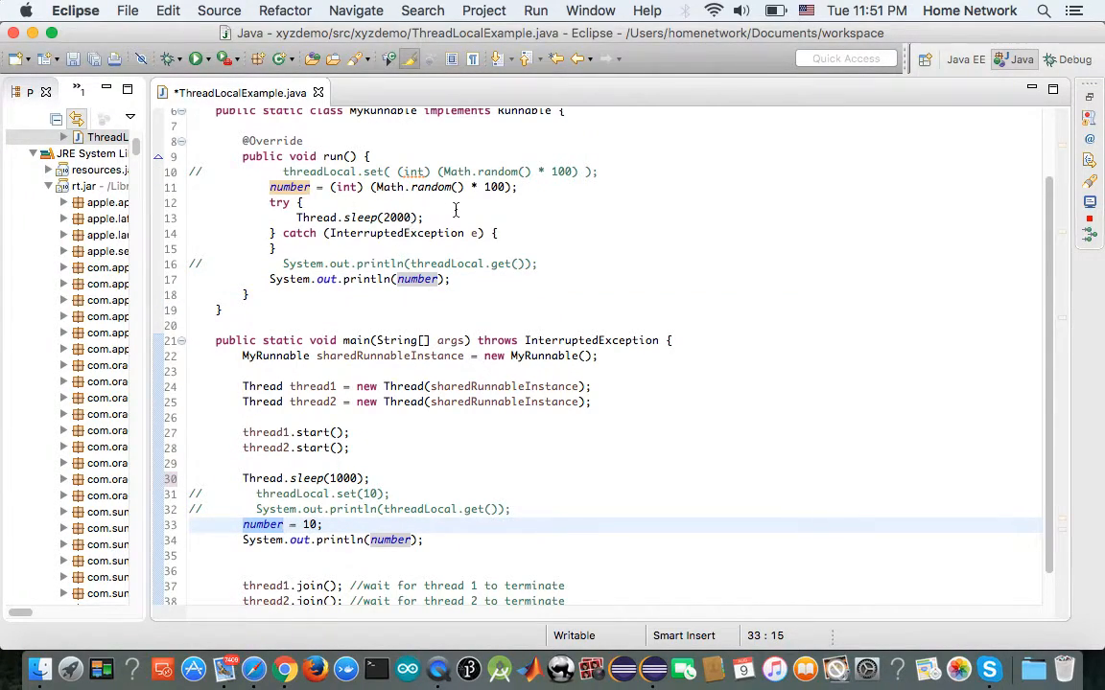
click(330, 279)
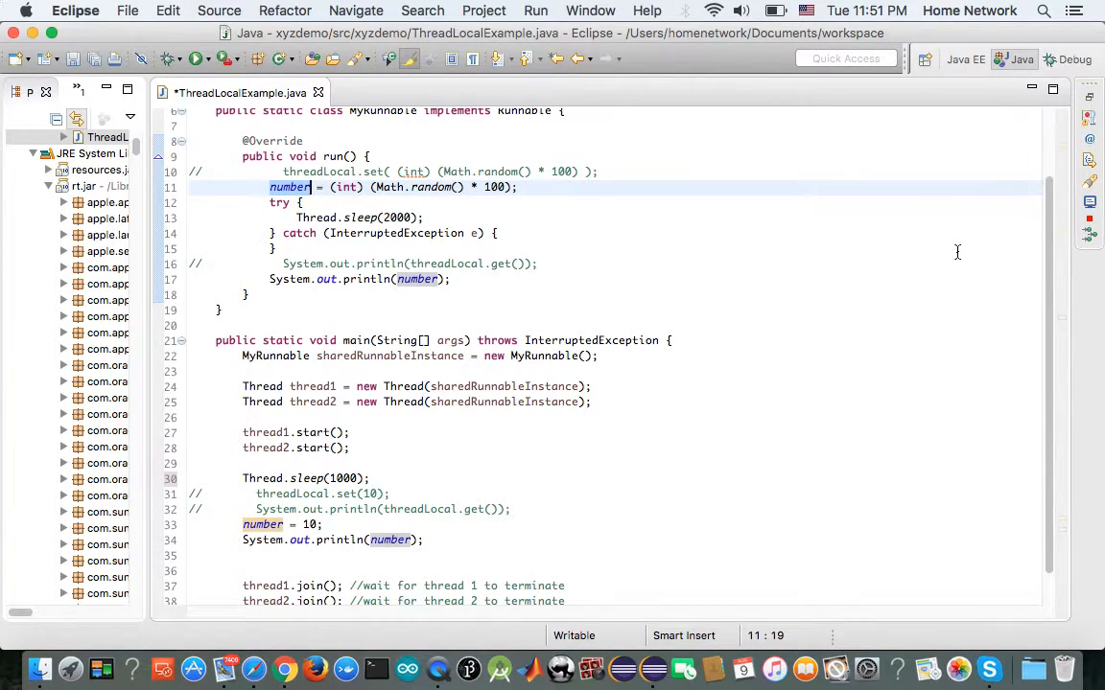
- Save the one-second-sleep version, run it, and return to the code
key(cmd+s)
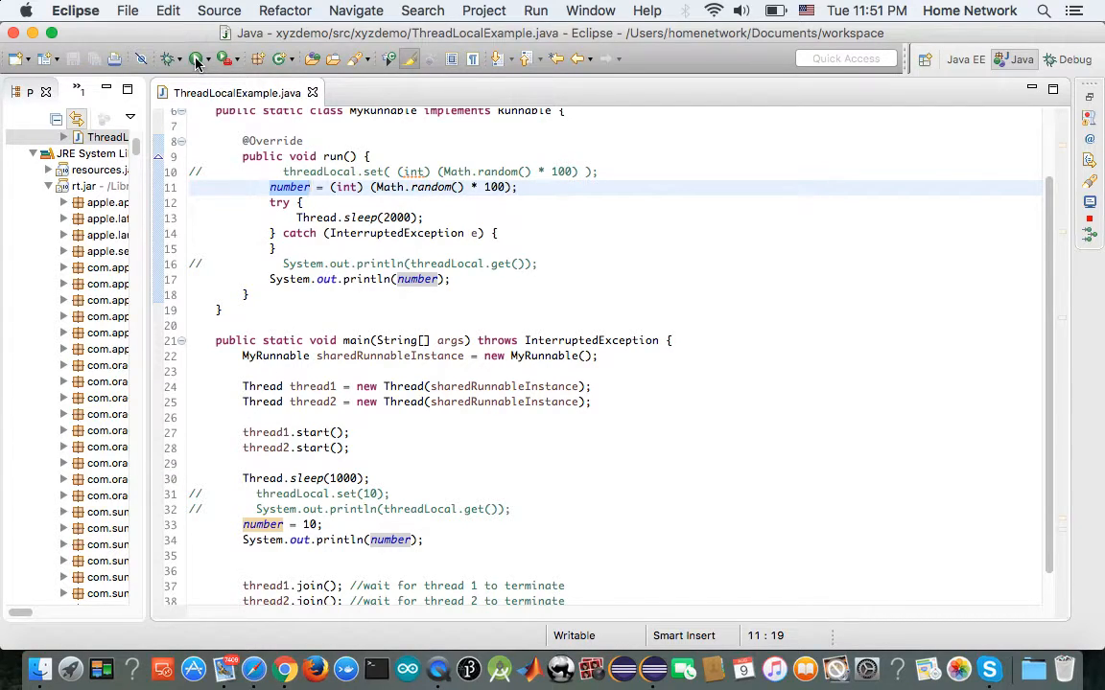
click(196, 58)
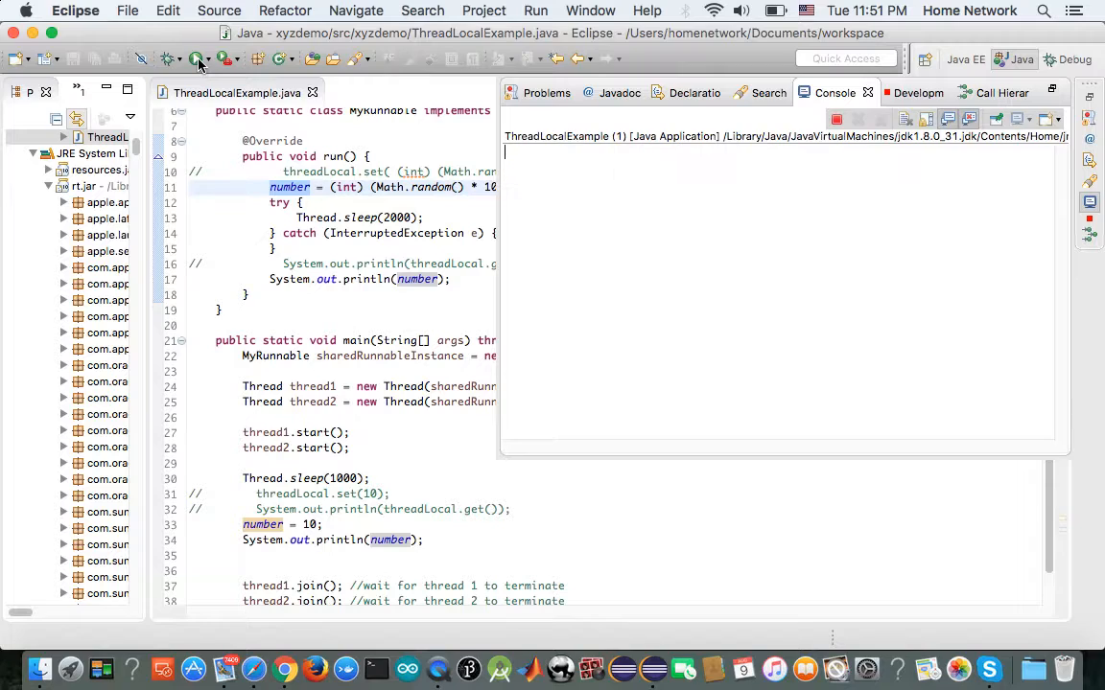
click(197, 59)
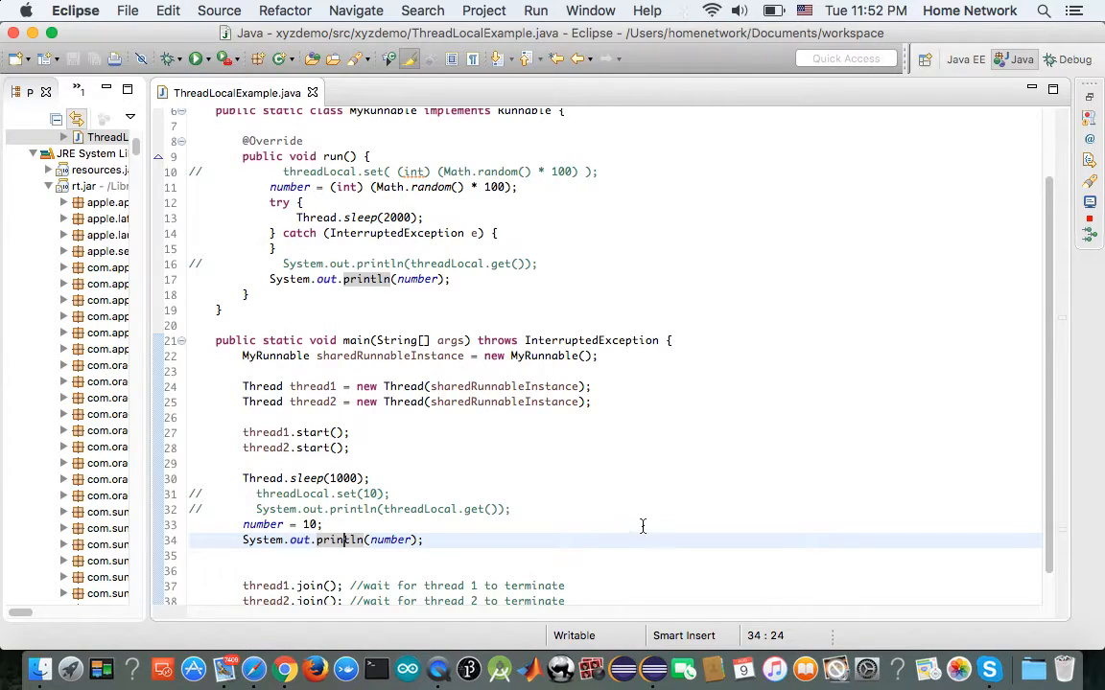
- Comment out the number lines, restore the threadLocal lines, save, and highlight threadLocal uses
scroll(down, 3)
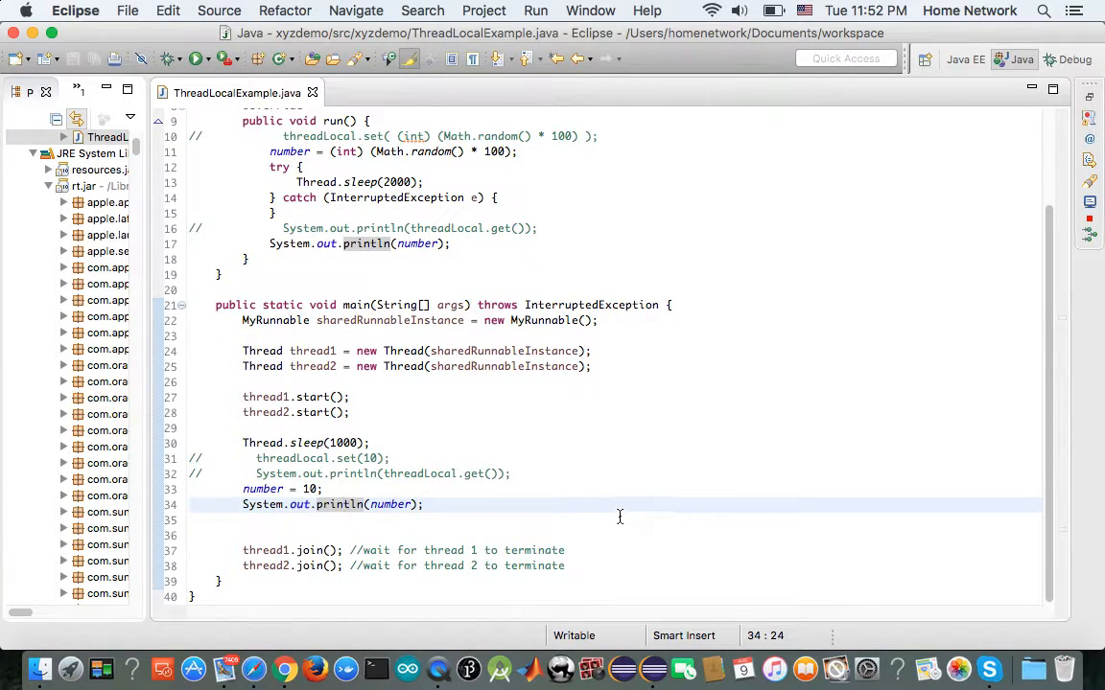
click(342, 505)
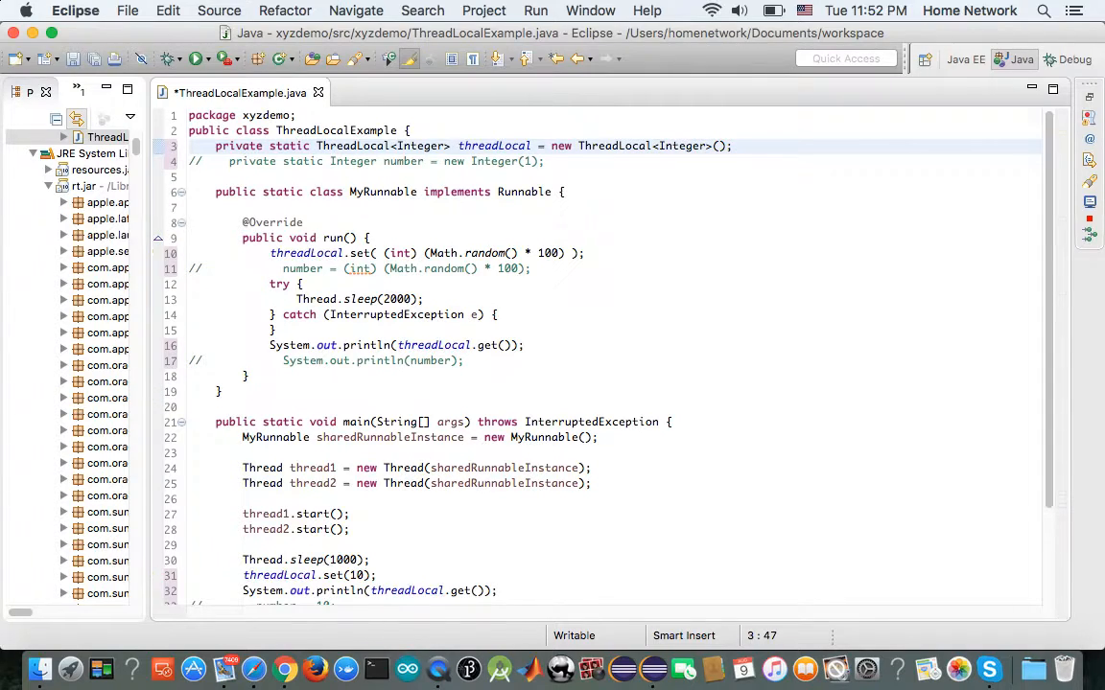
double_click(494, 146)
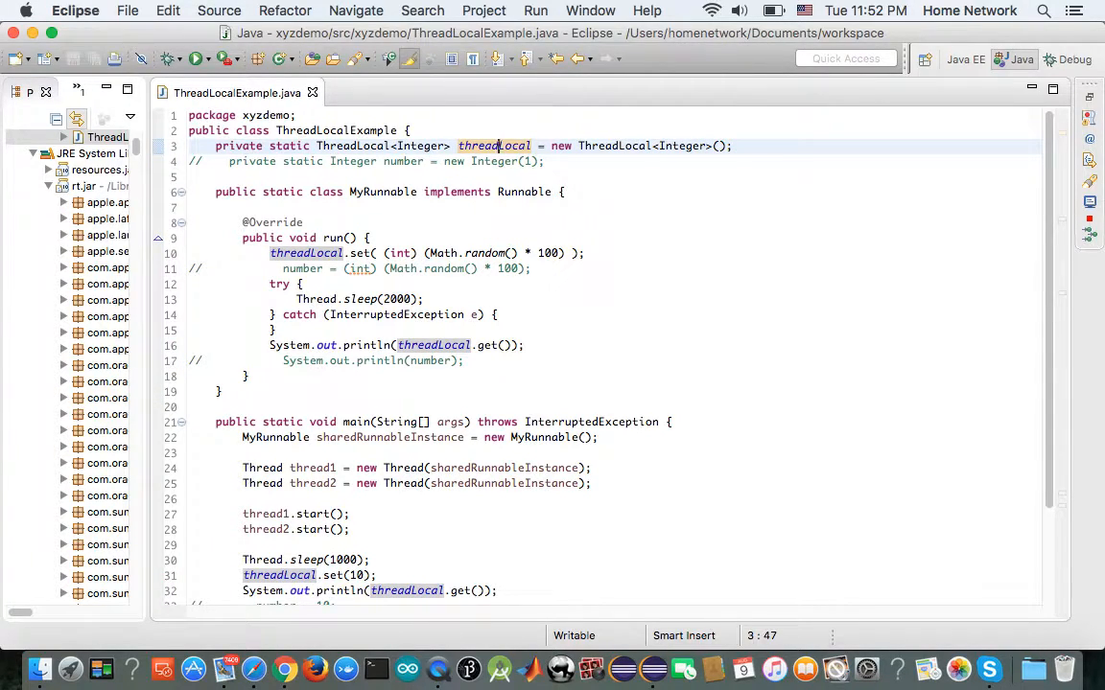
mouse_move(507, 154)
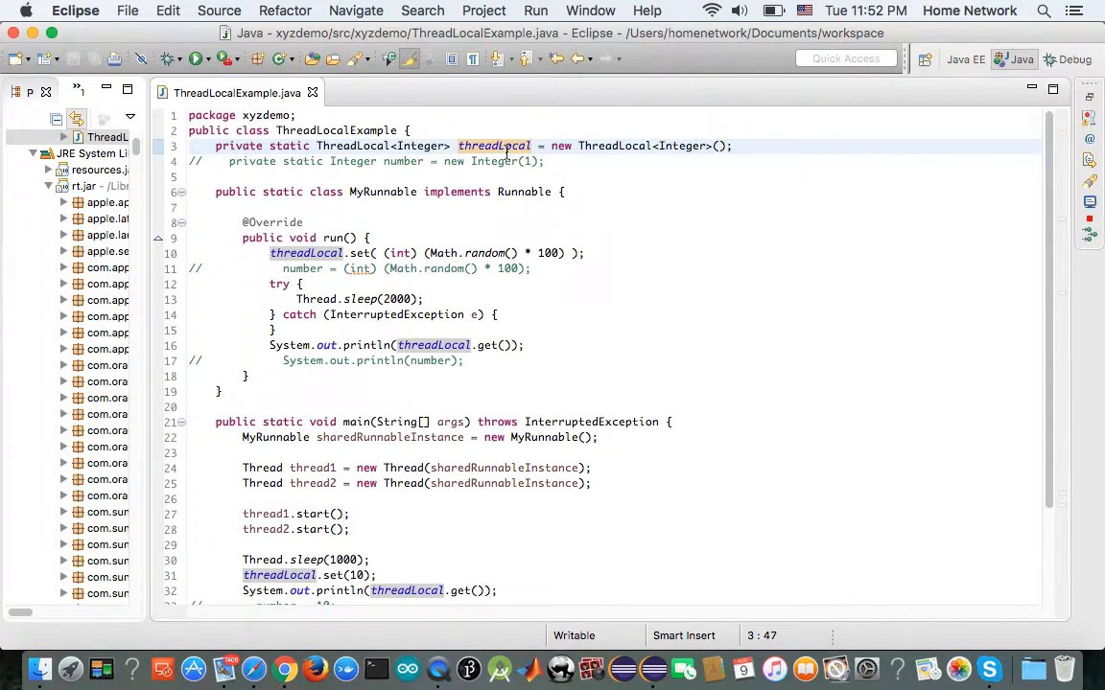
mouse_move(494, 146)
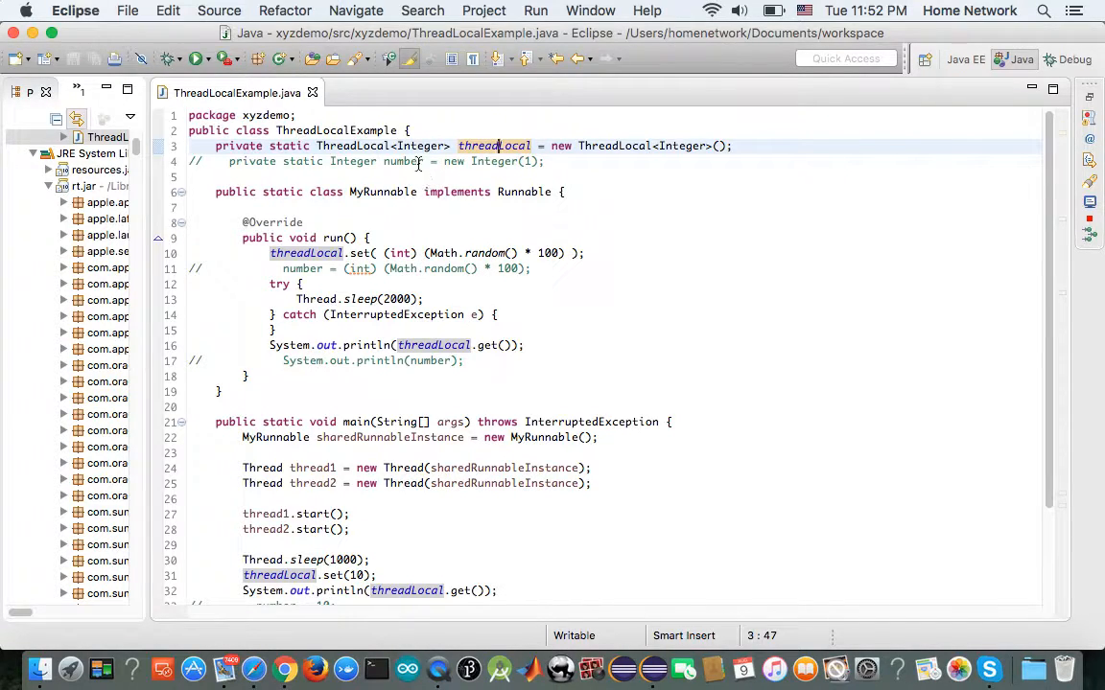
mouse_move(420, 146)
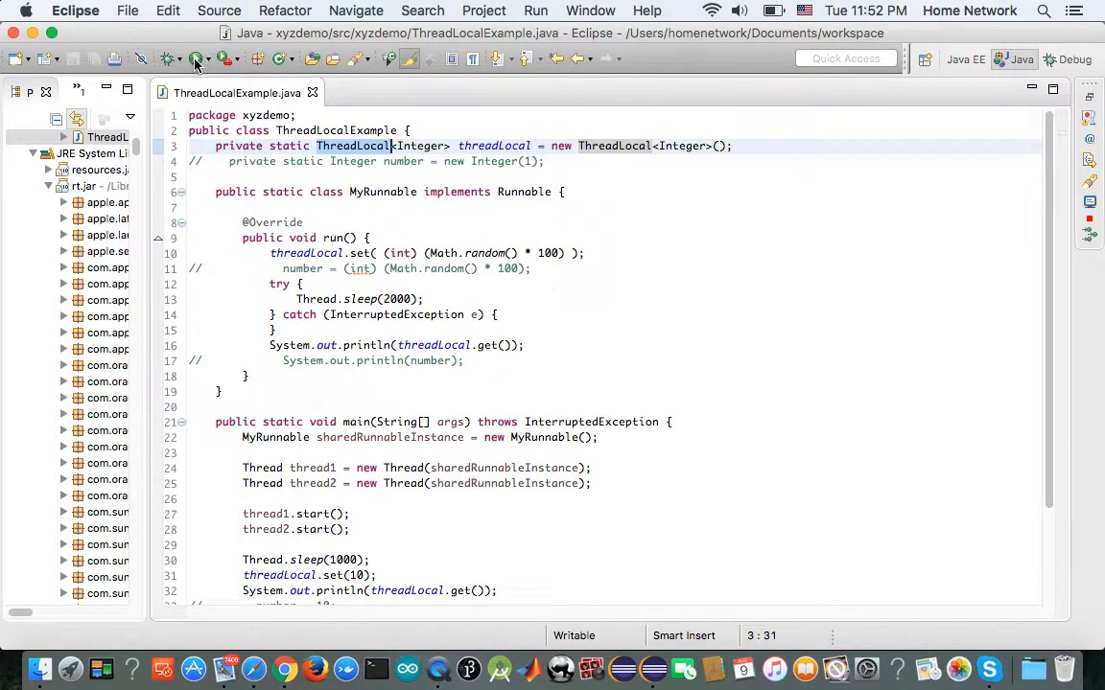
- Run the ThreadLocal<Integer> version, then dismiss the console output
click(197, 59)
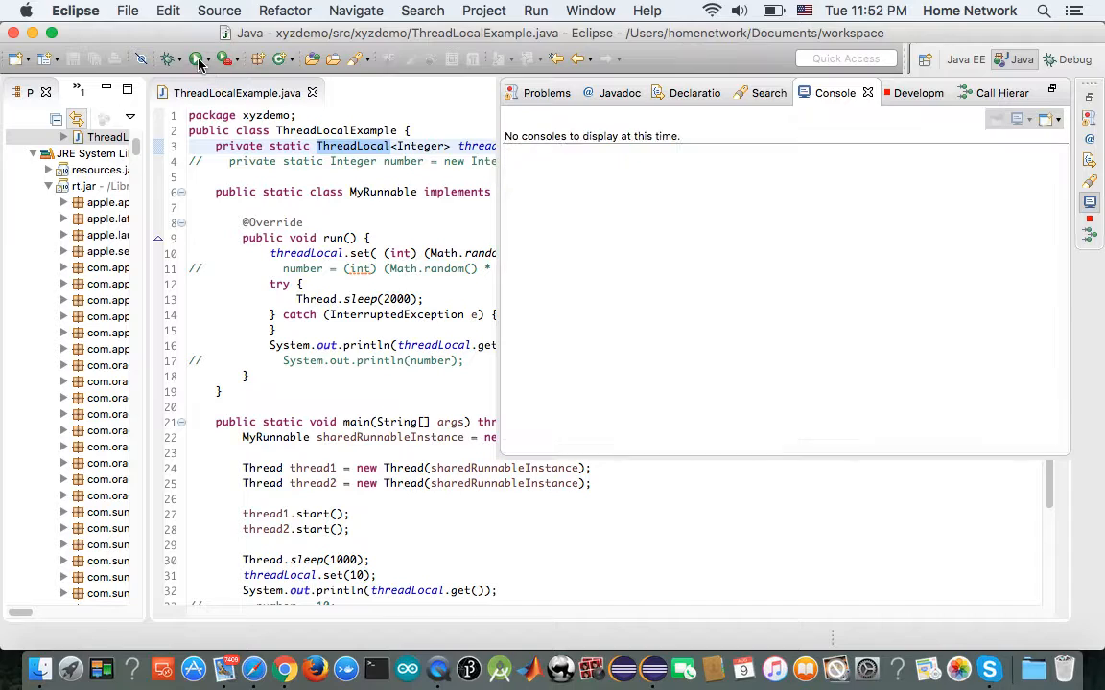
click(197, 58)
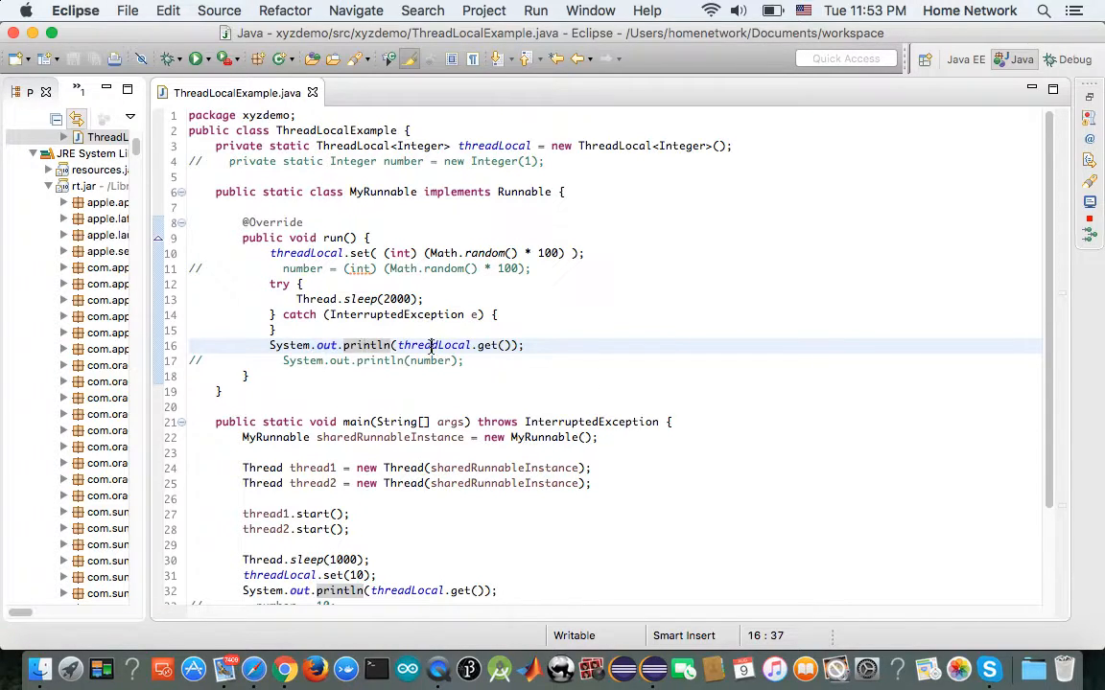
click(432, 345)
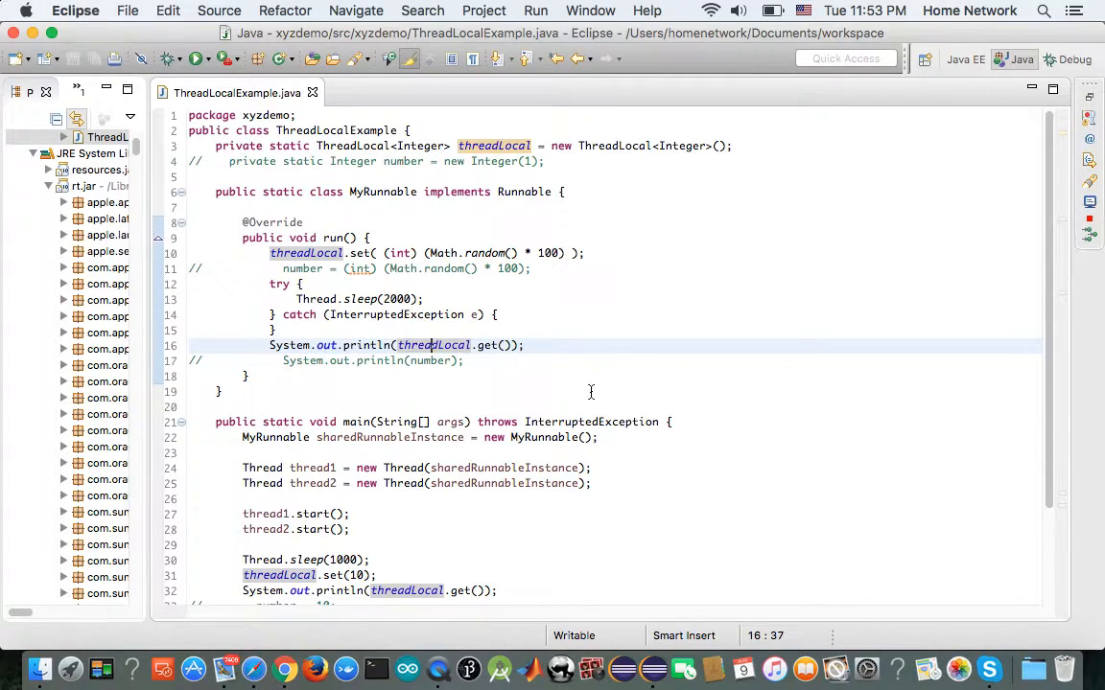
scroll(down, 3)
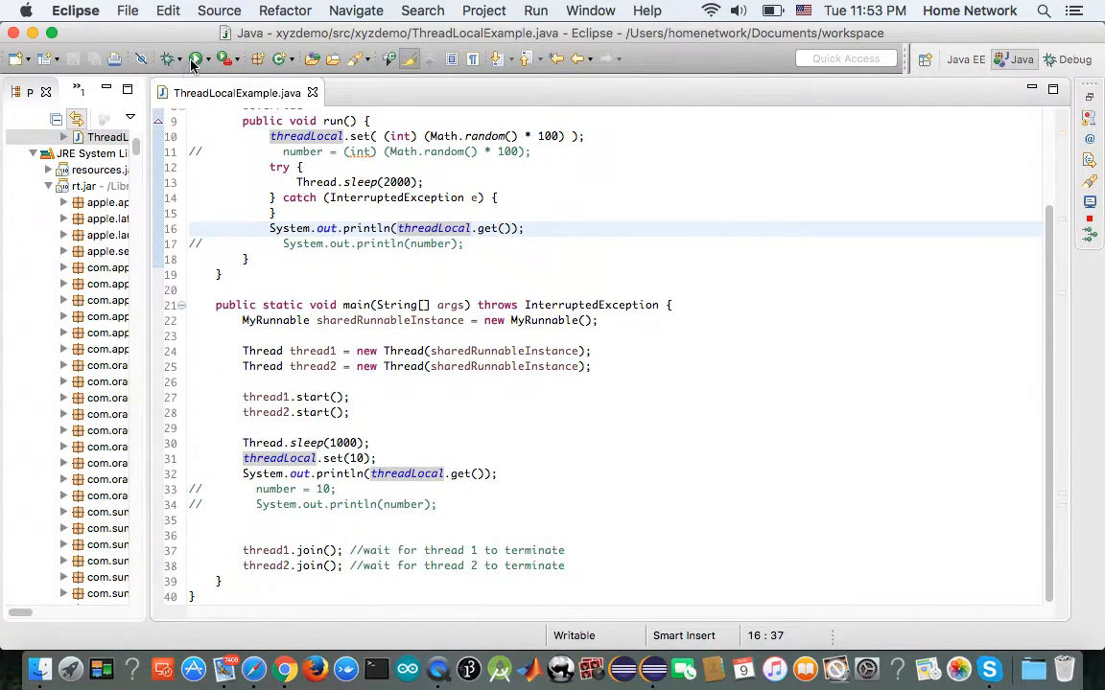
click(195, 59)
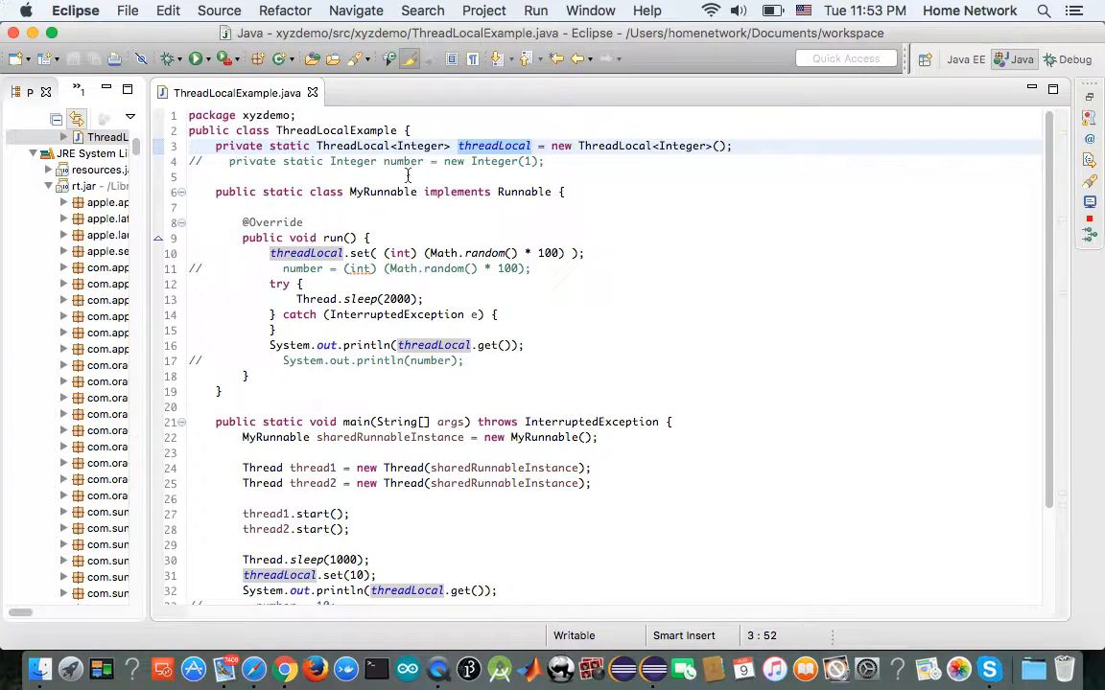
click(351, 146)
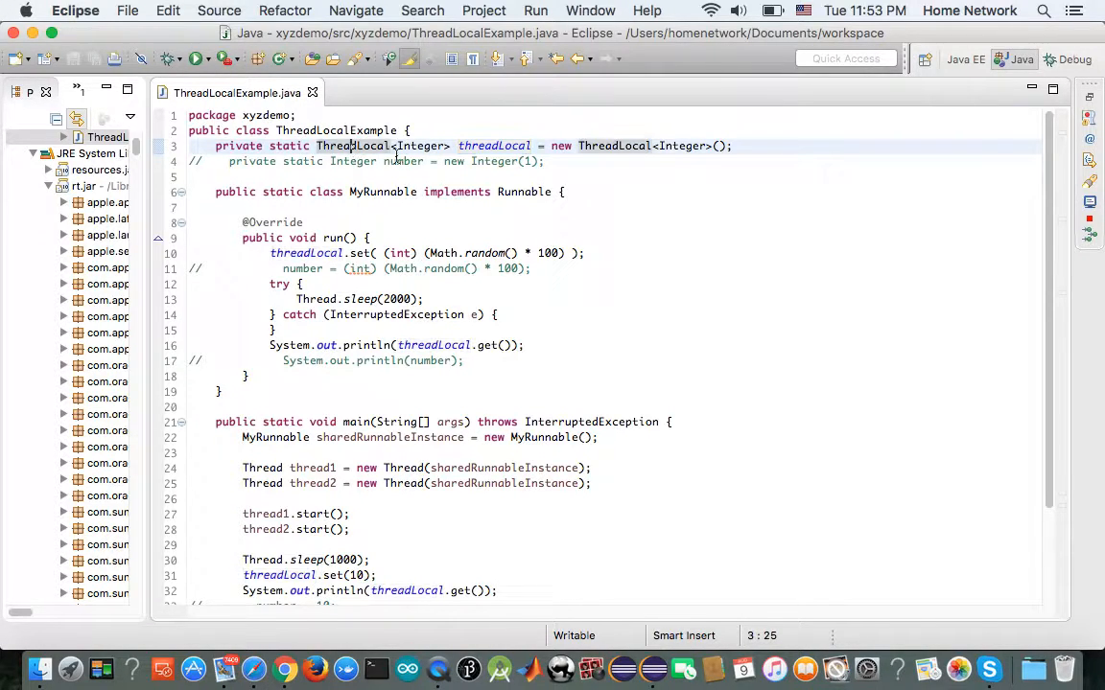